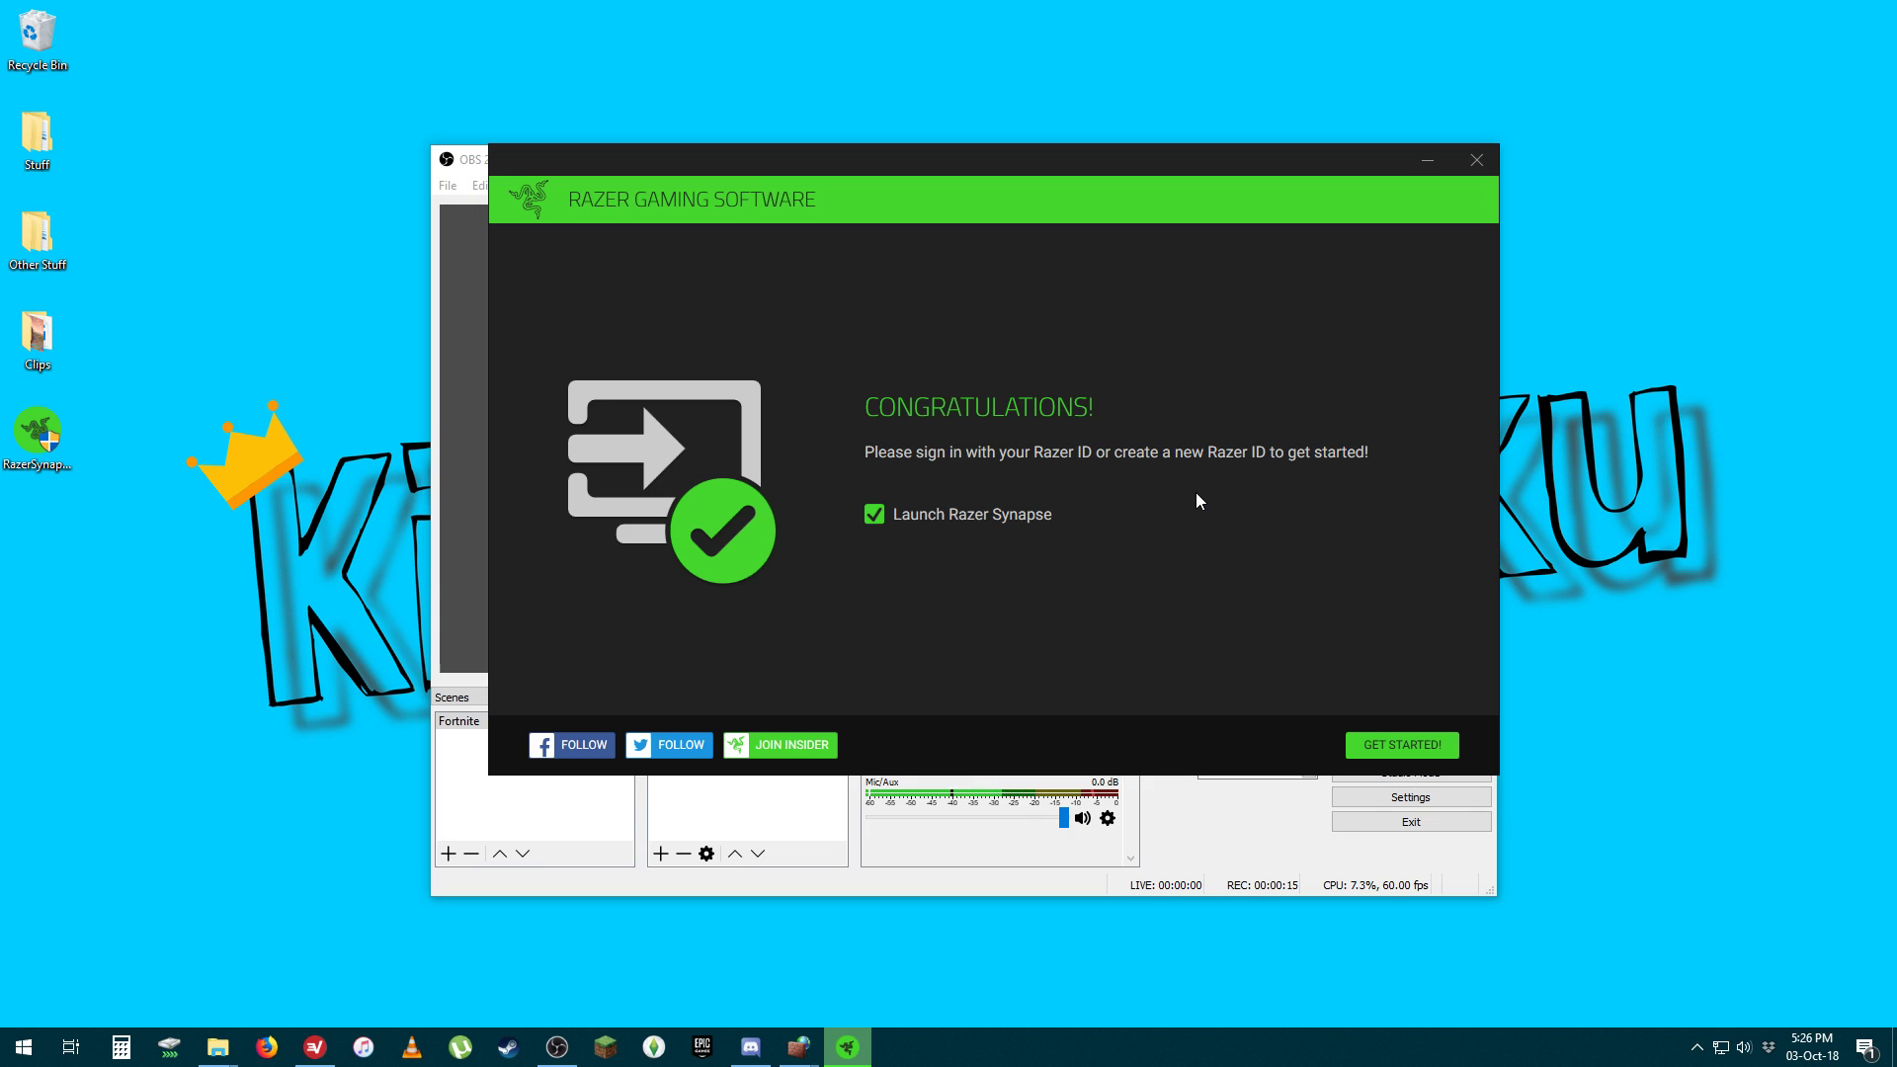
mouse_move(1246, 168)
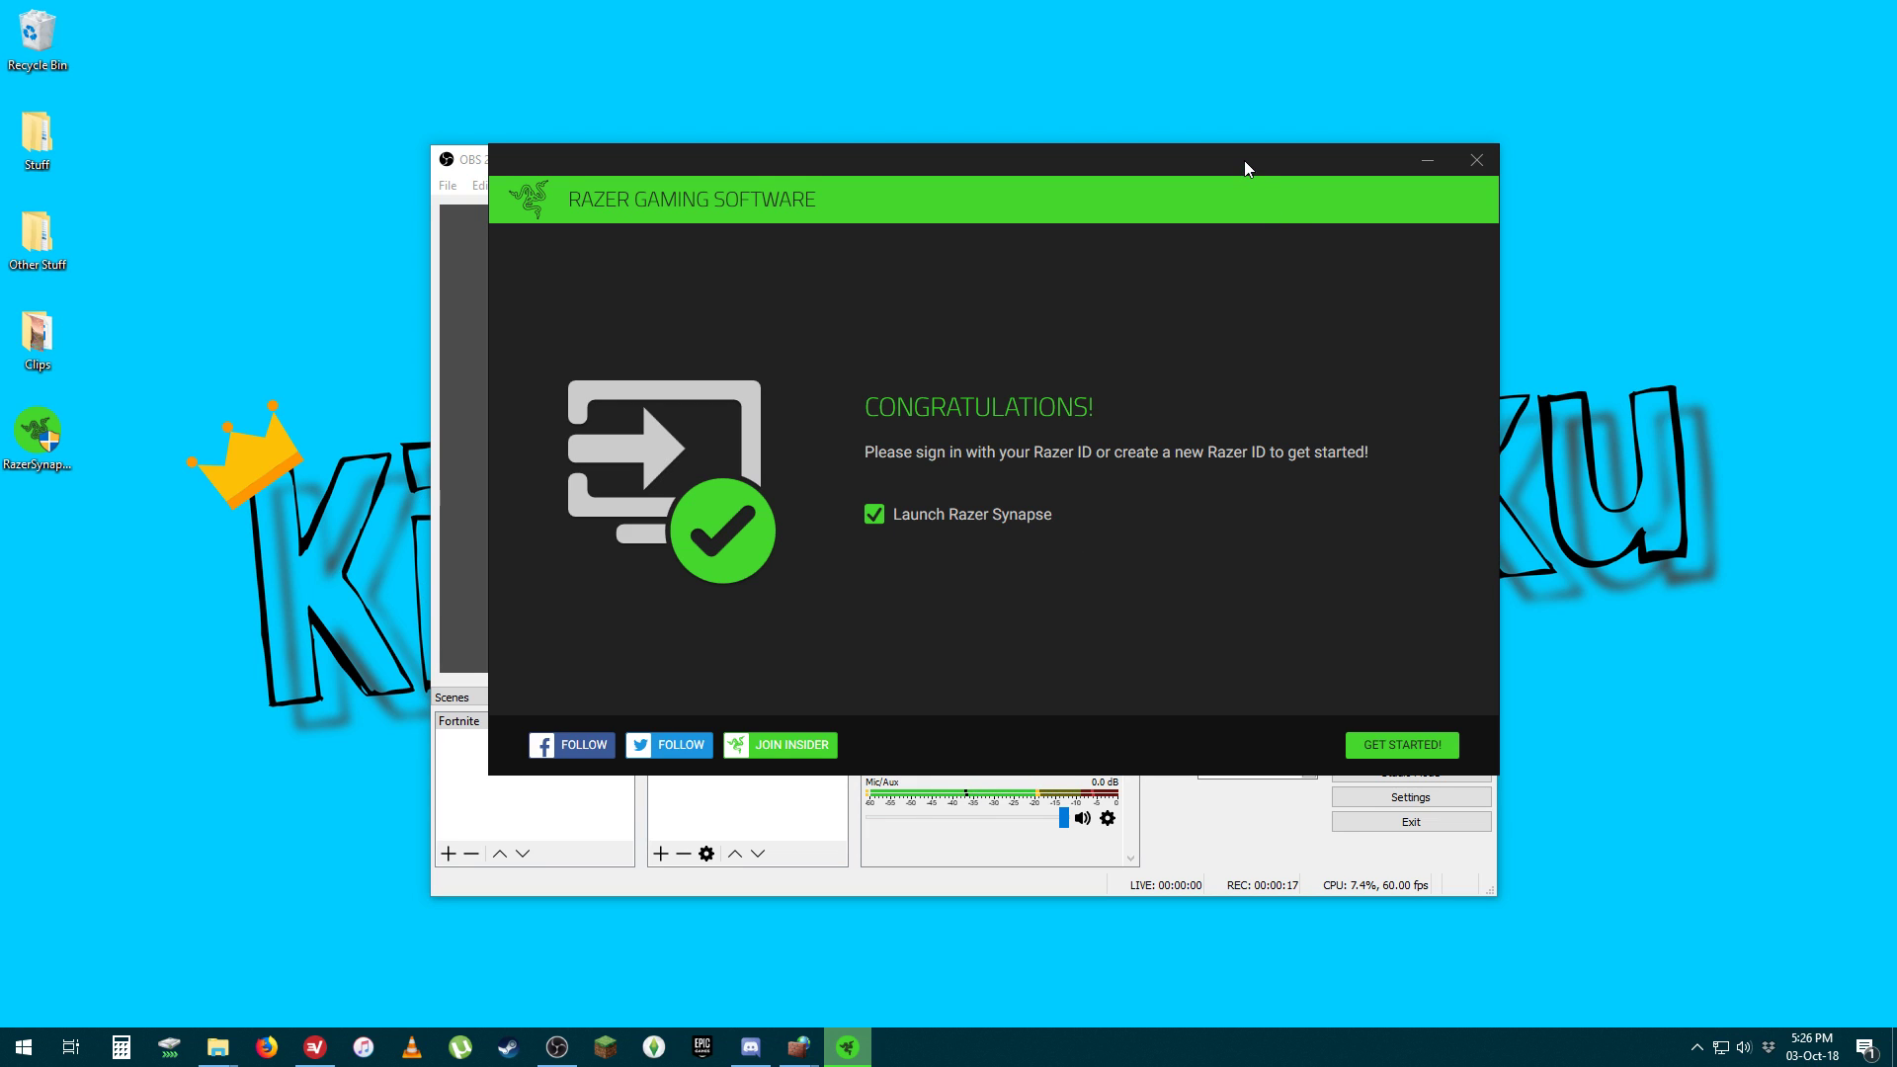
Nudge the Razer congratulations window aside and bring up the Start menu.
drag(1246, 168, 1219, 190)
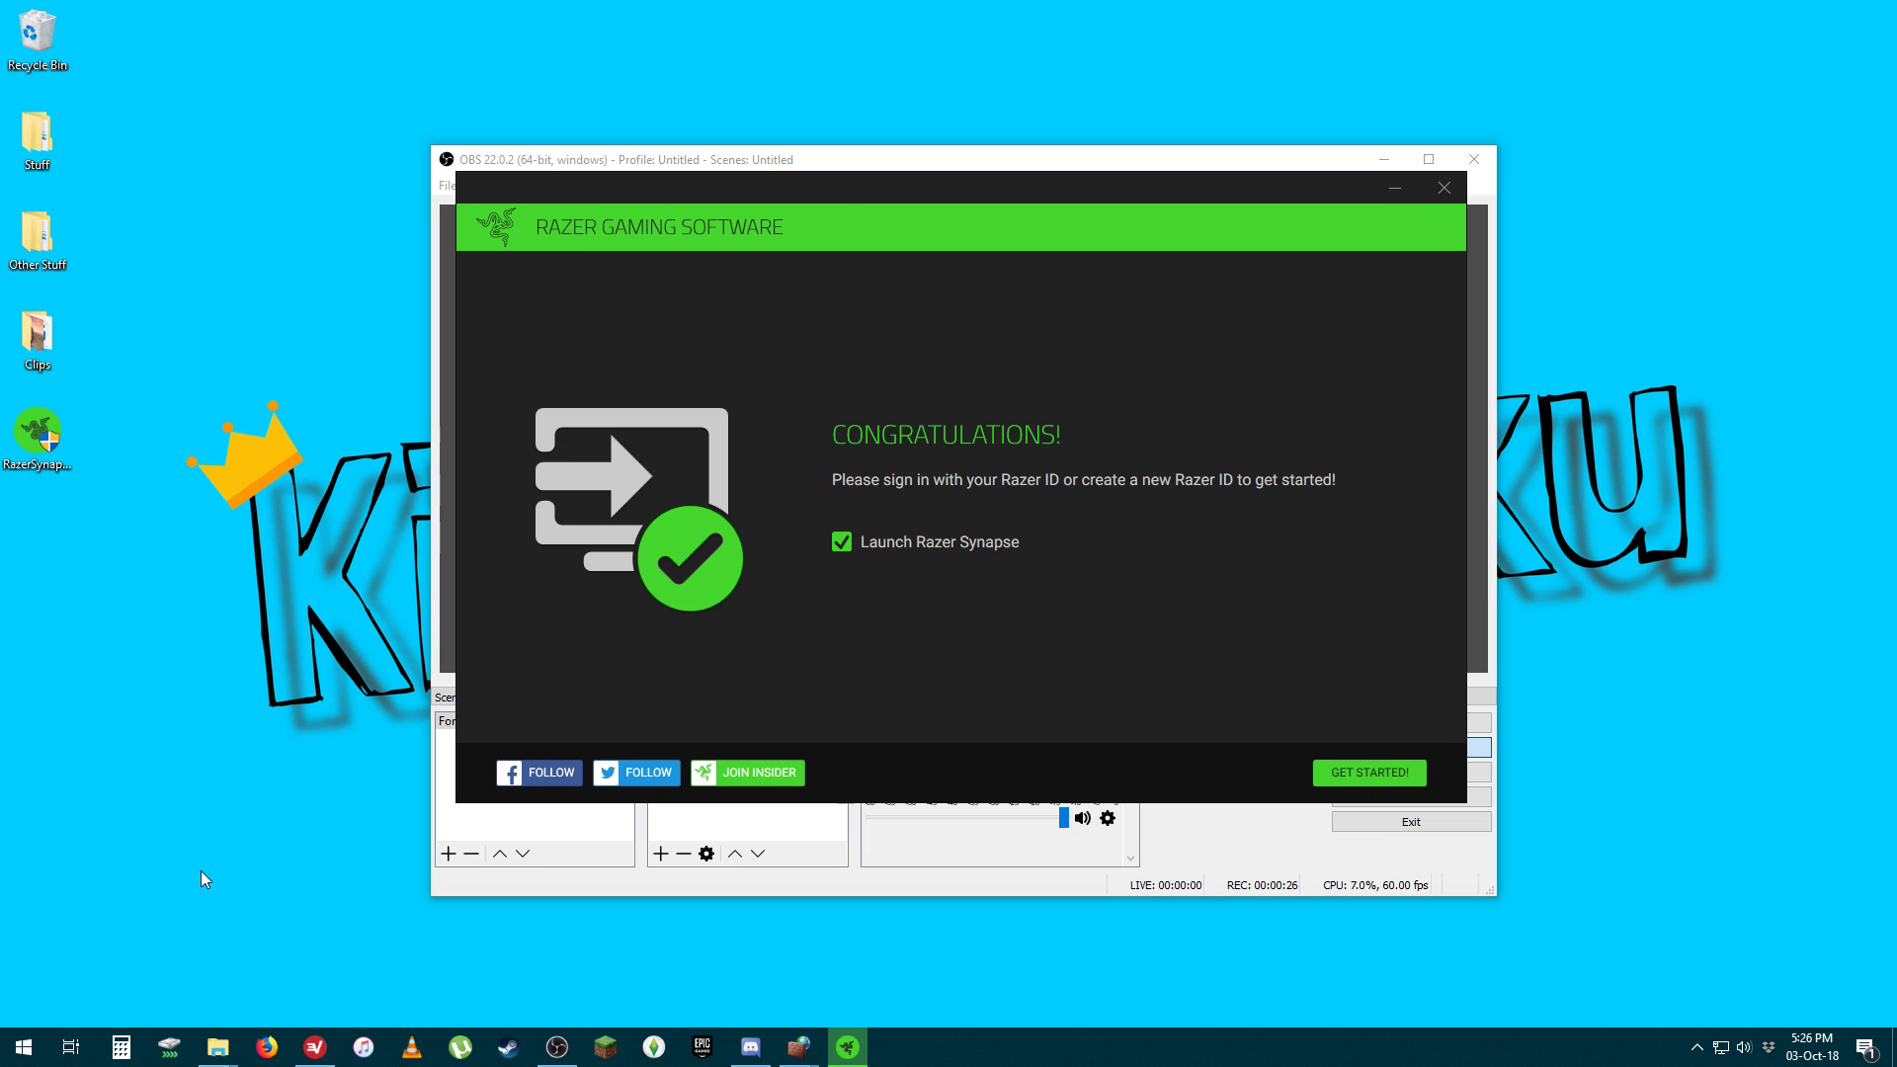
click(22, 1046)
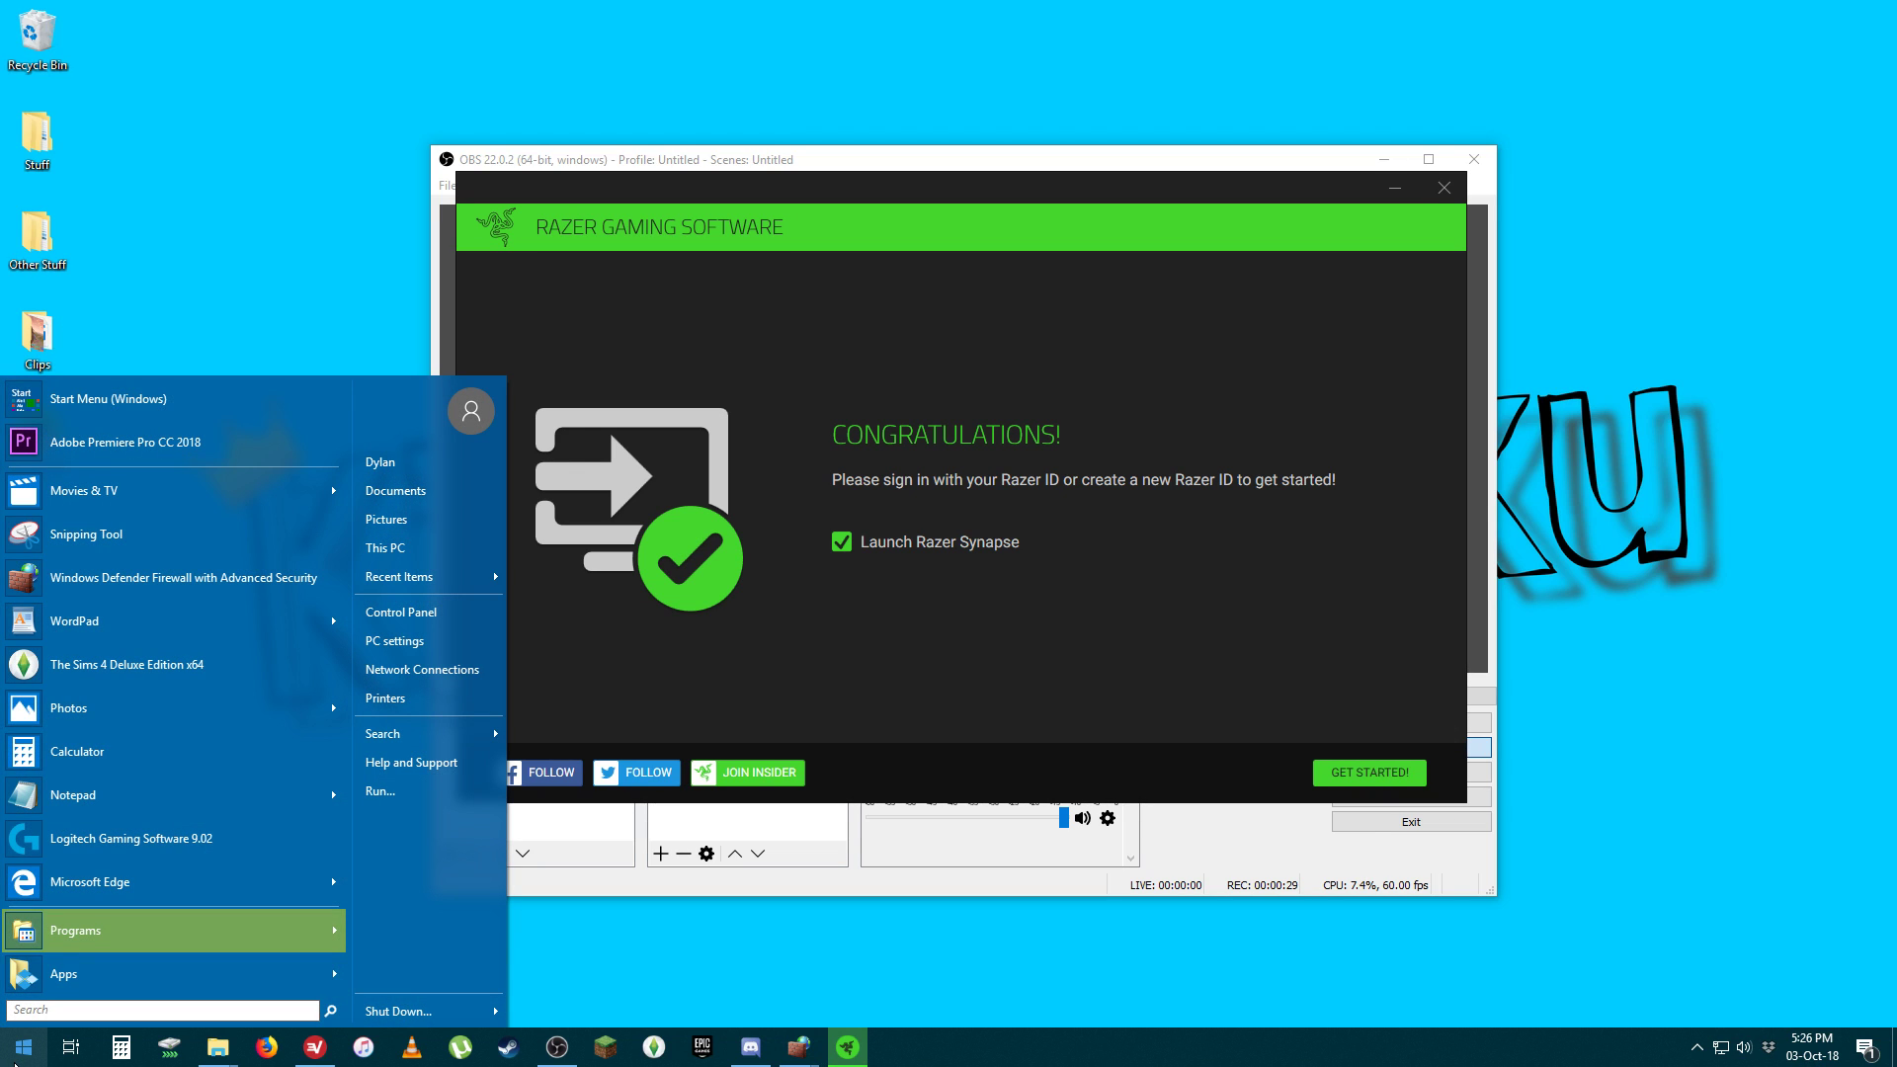
Search 'firewa' and launch Windows Defender Firewall with Advanced Security.
text(firewa)
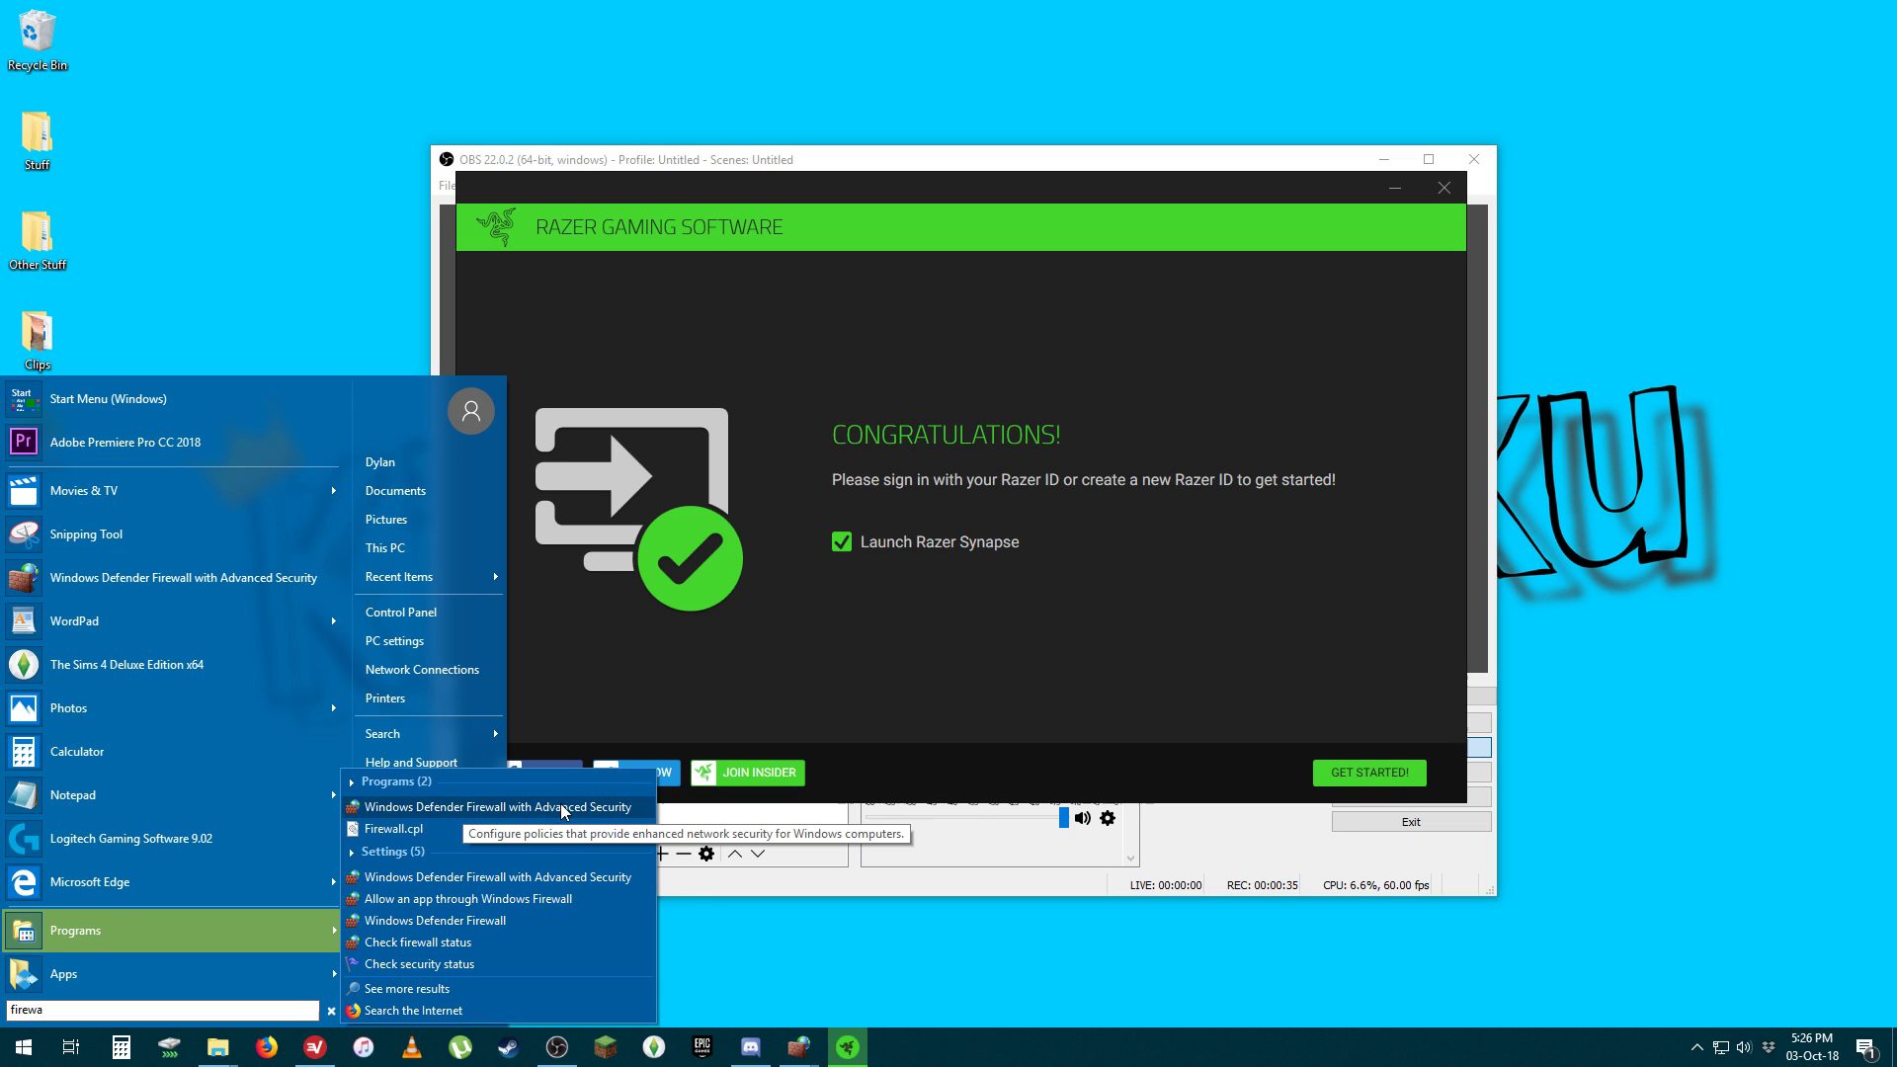
click(496, 806)
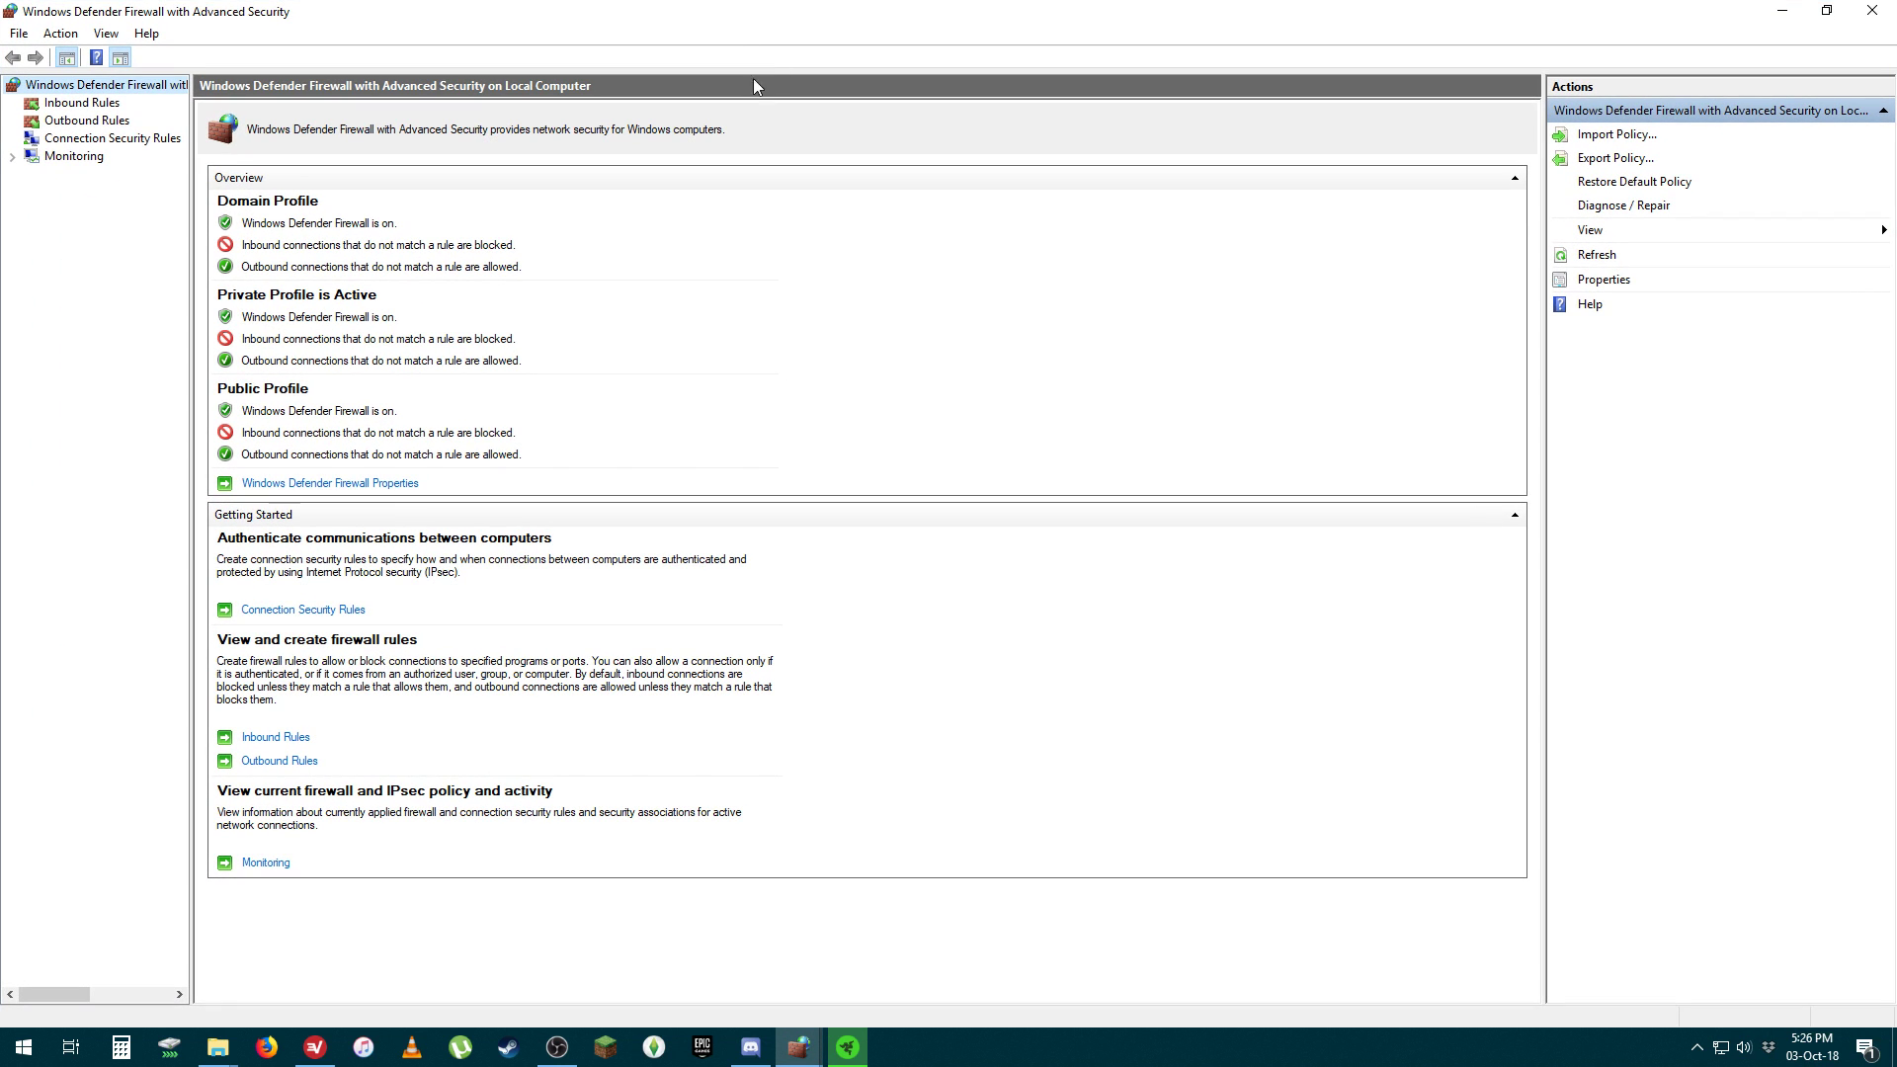
mouse_move(6, 269)
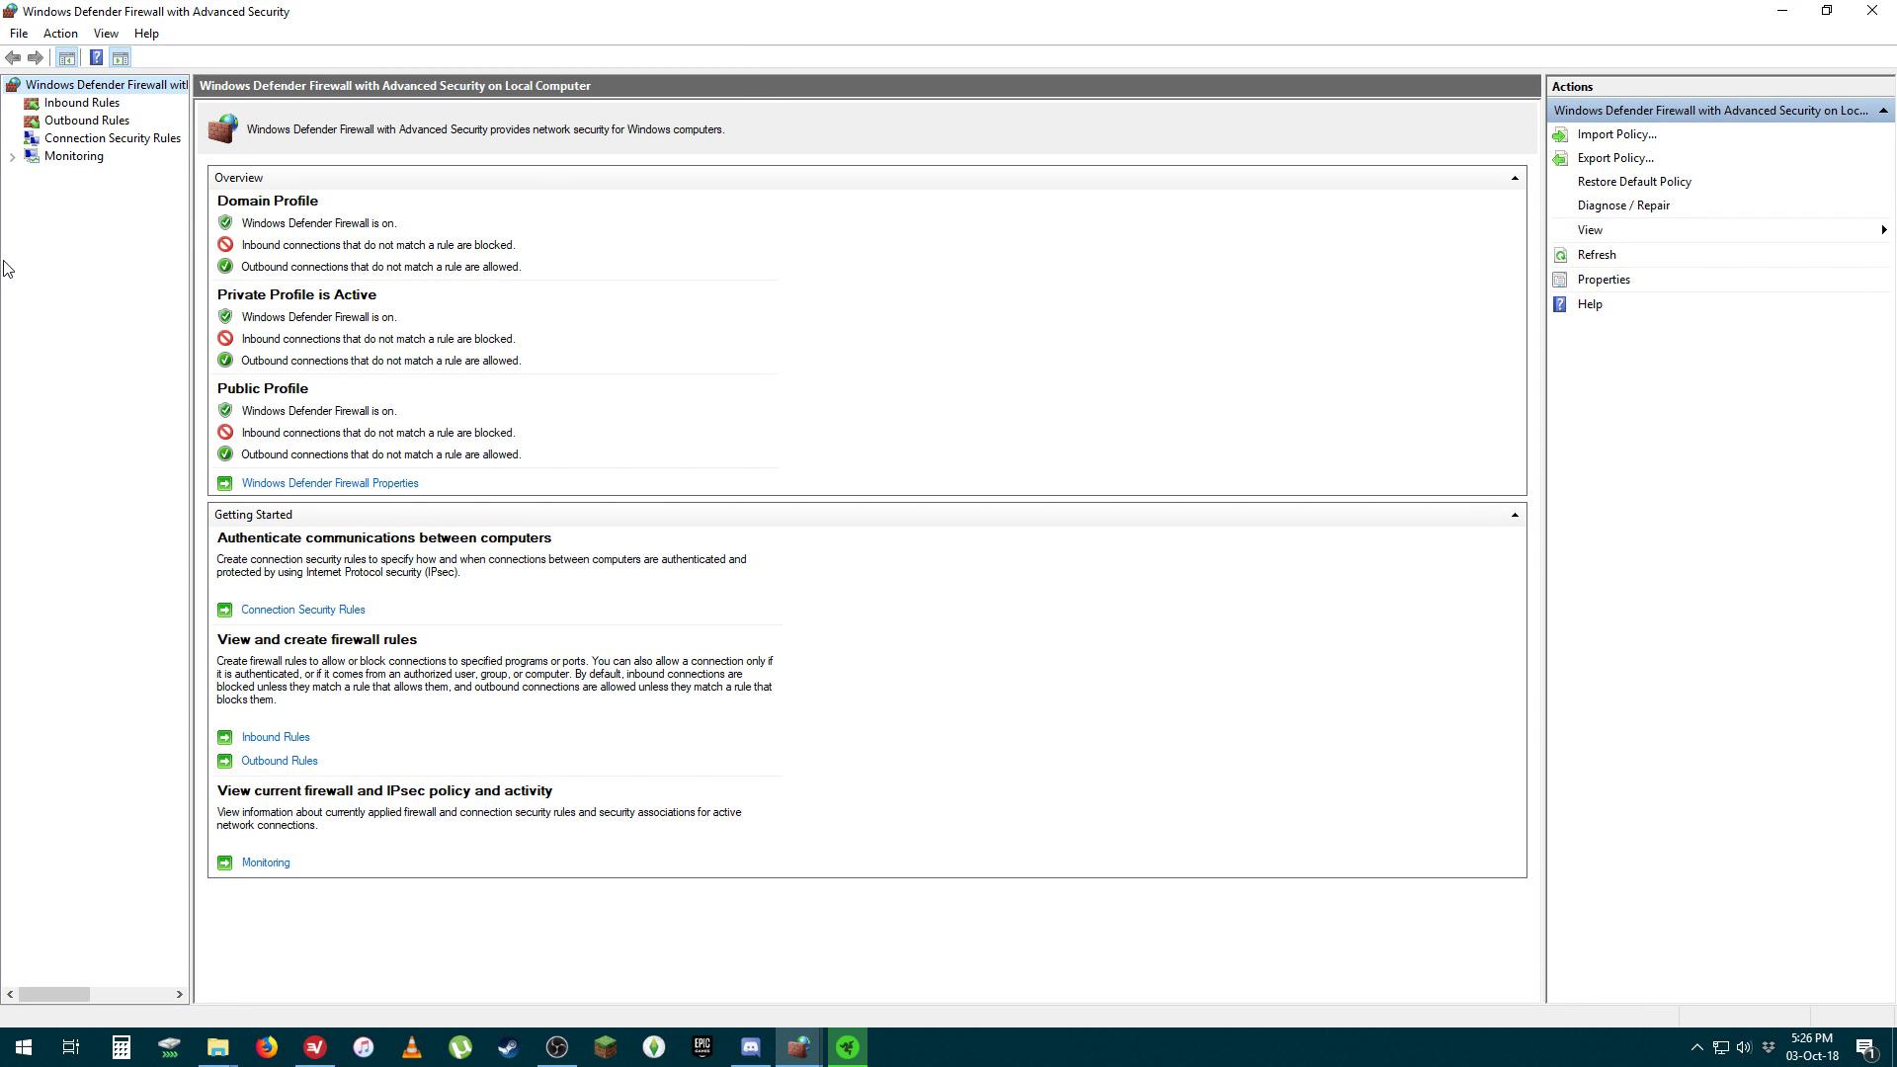
Show the Inbound Rules list, including Fortnite and Epic Games Launcher entries.
click(82, 103)
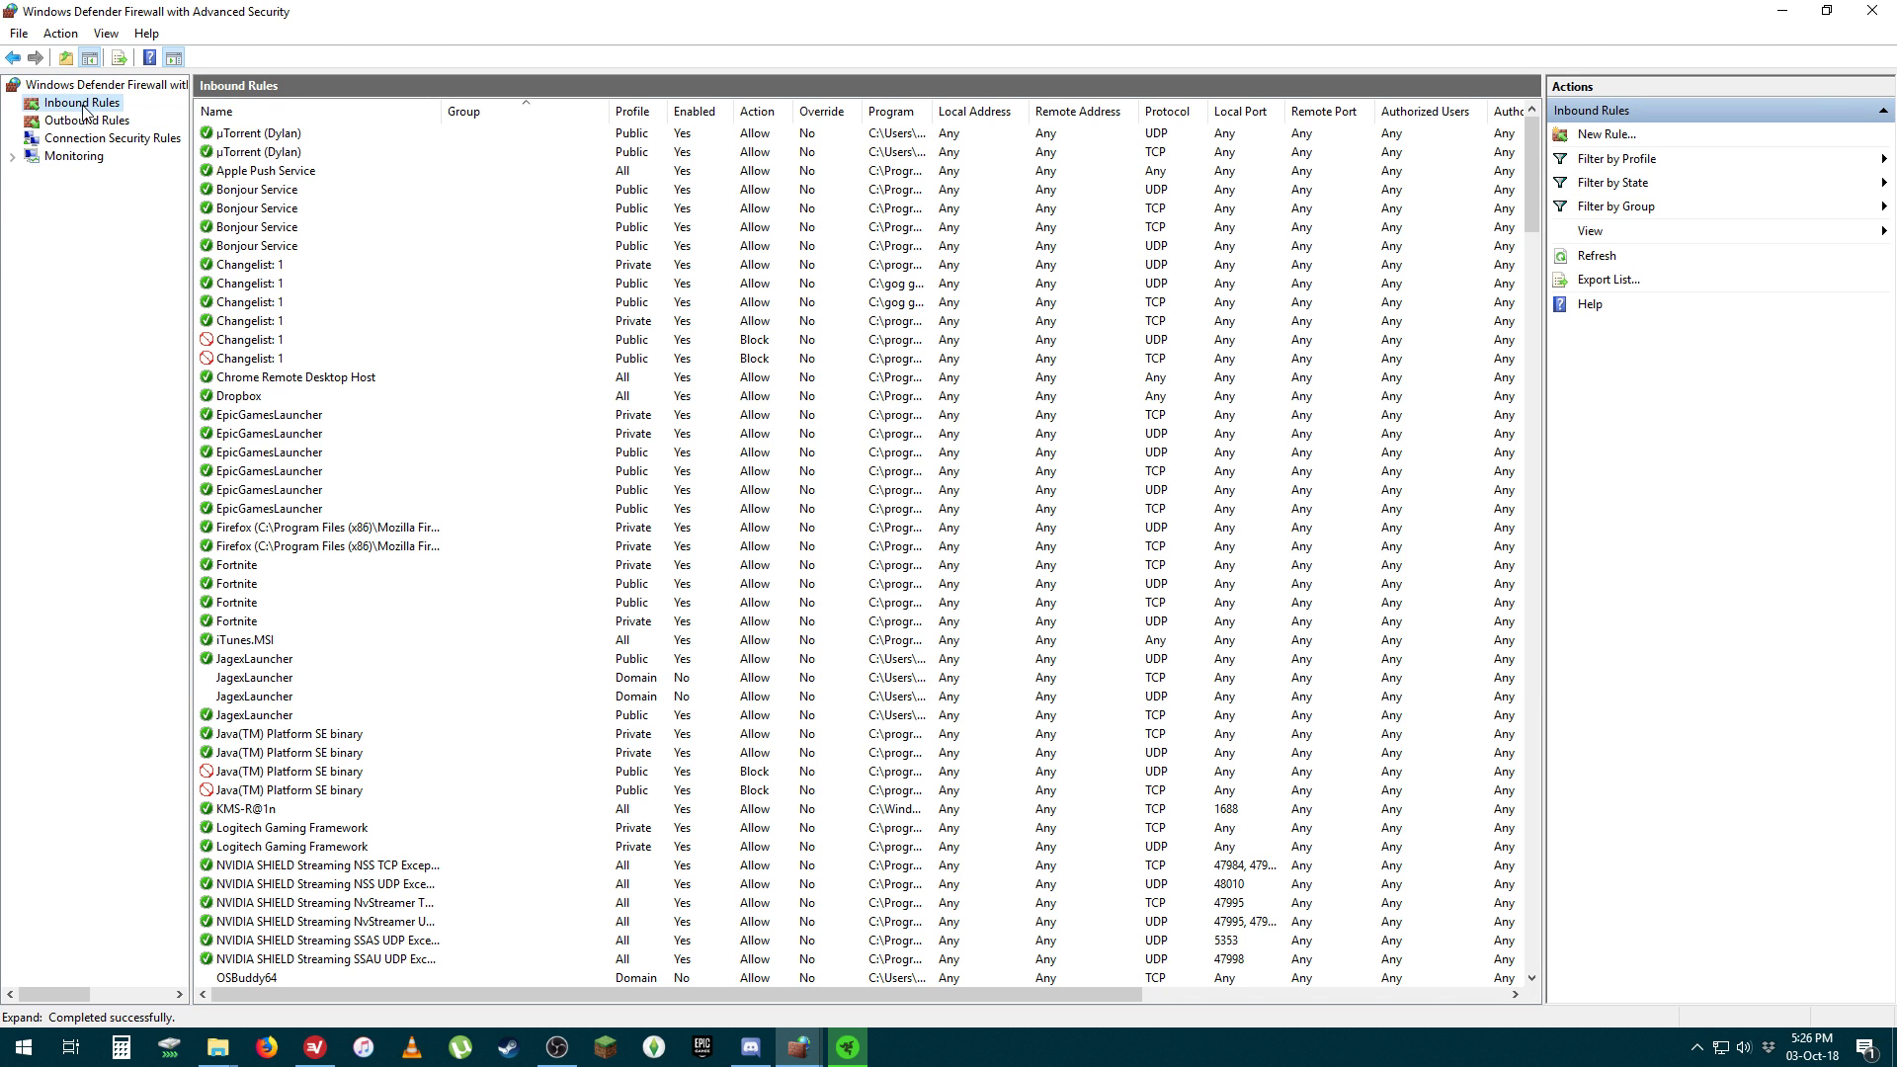
mouse_move(867, 50)
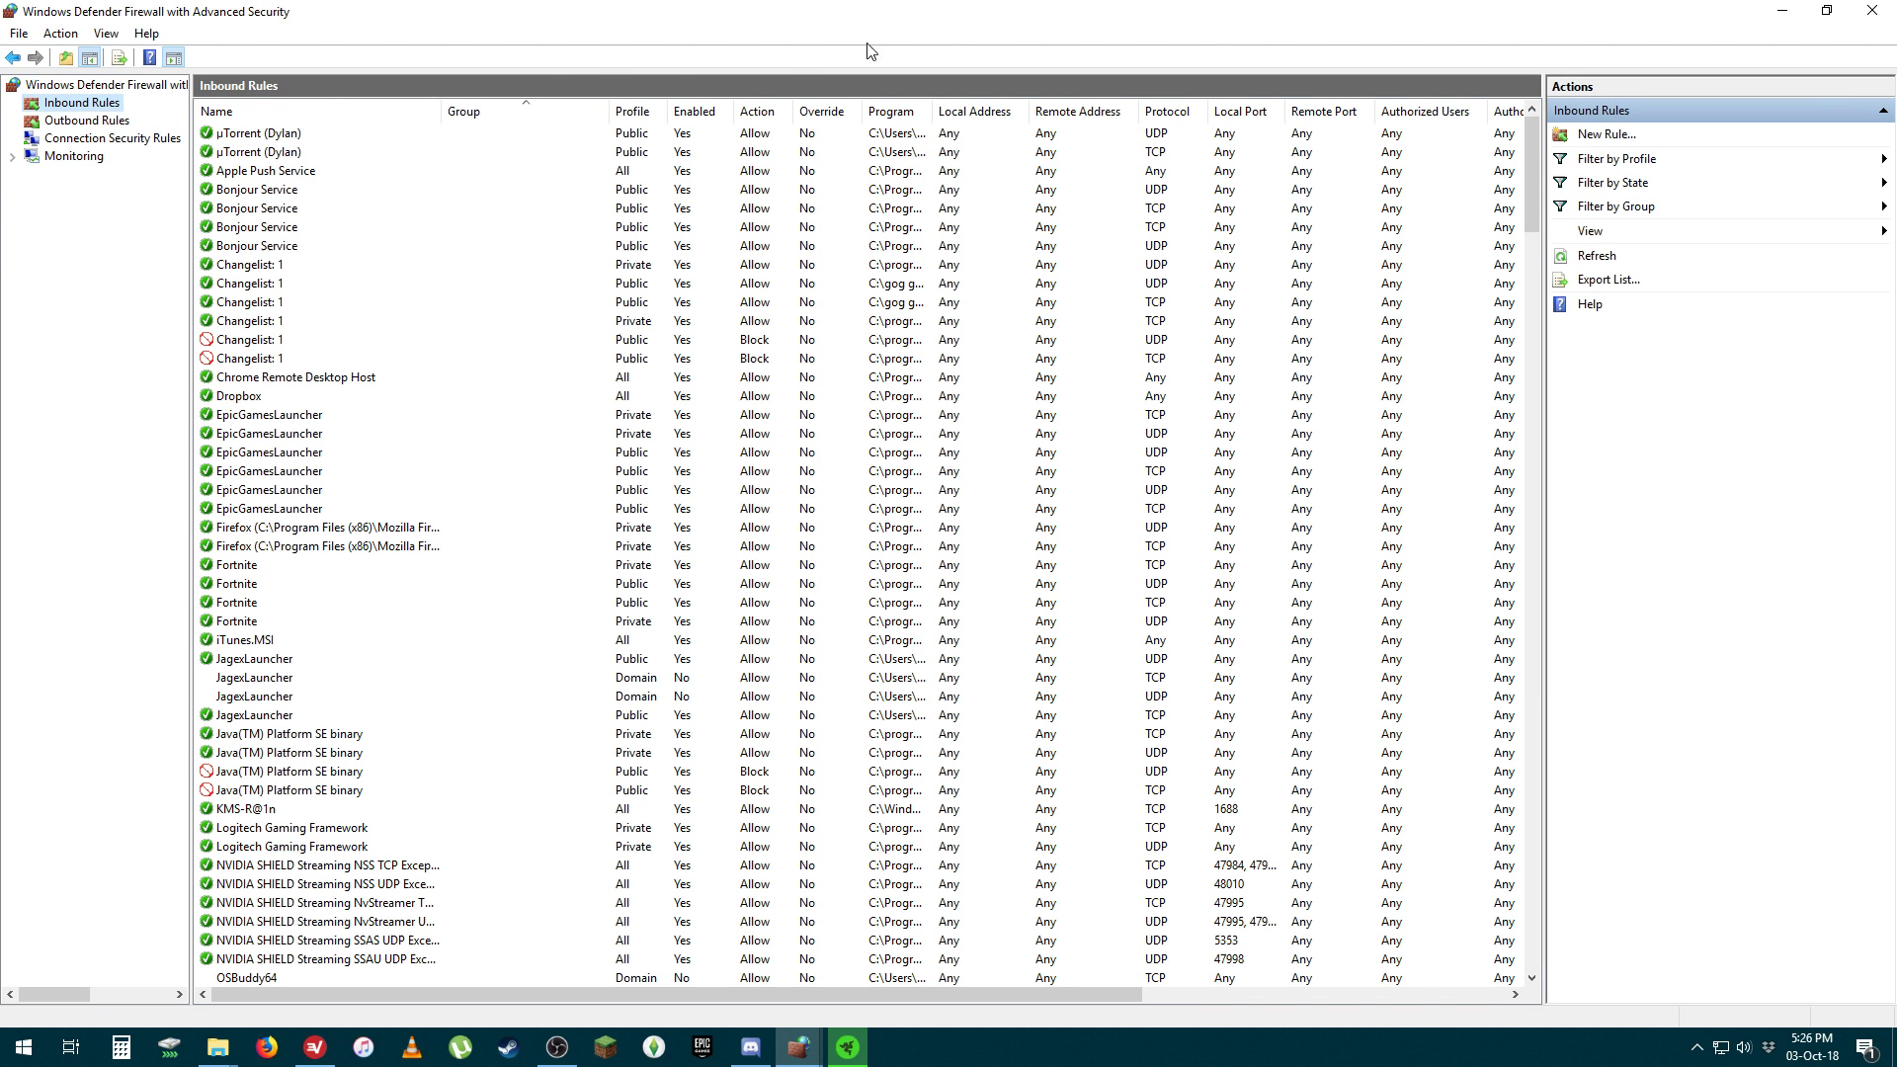
mouse_move(1605, 135)
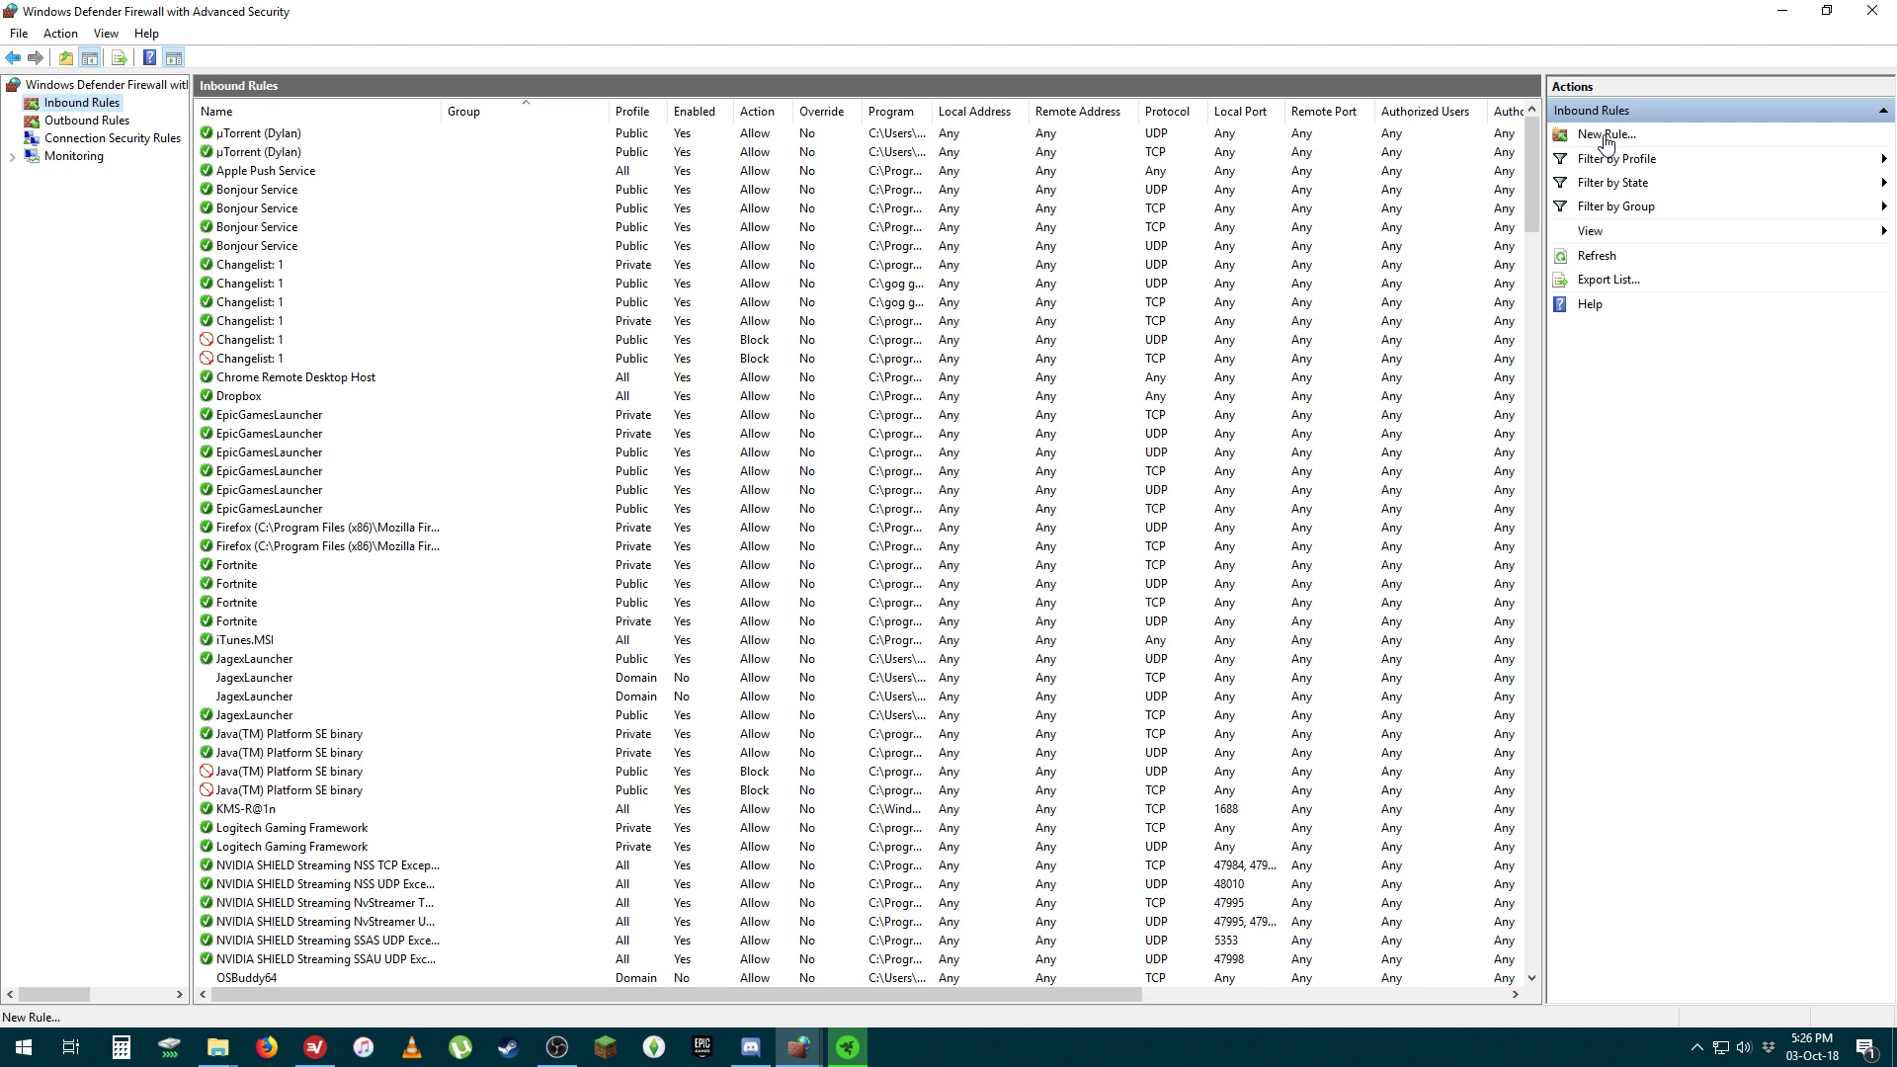
Create a new Program inbound rule pointing at the Razer Synapse installer on the Desktop.
click(1602, 134)
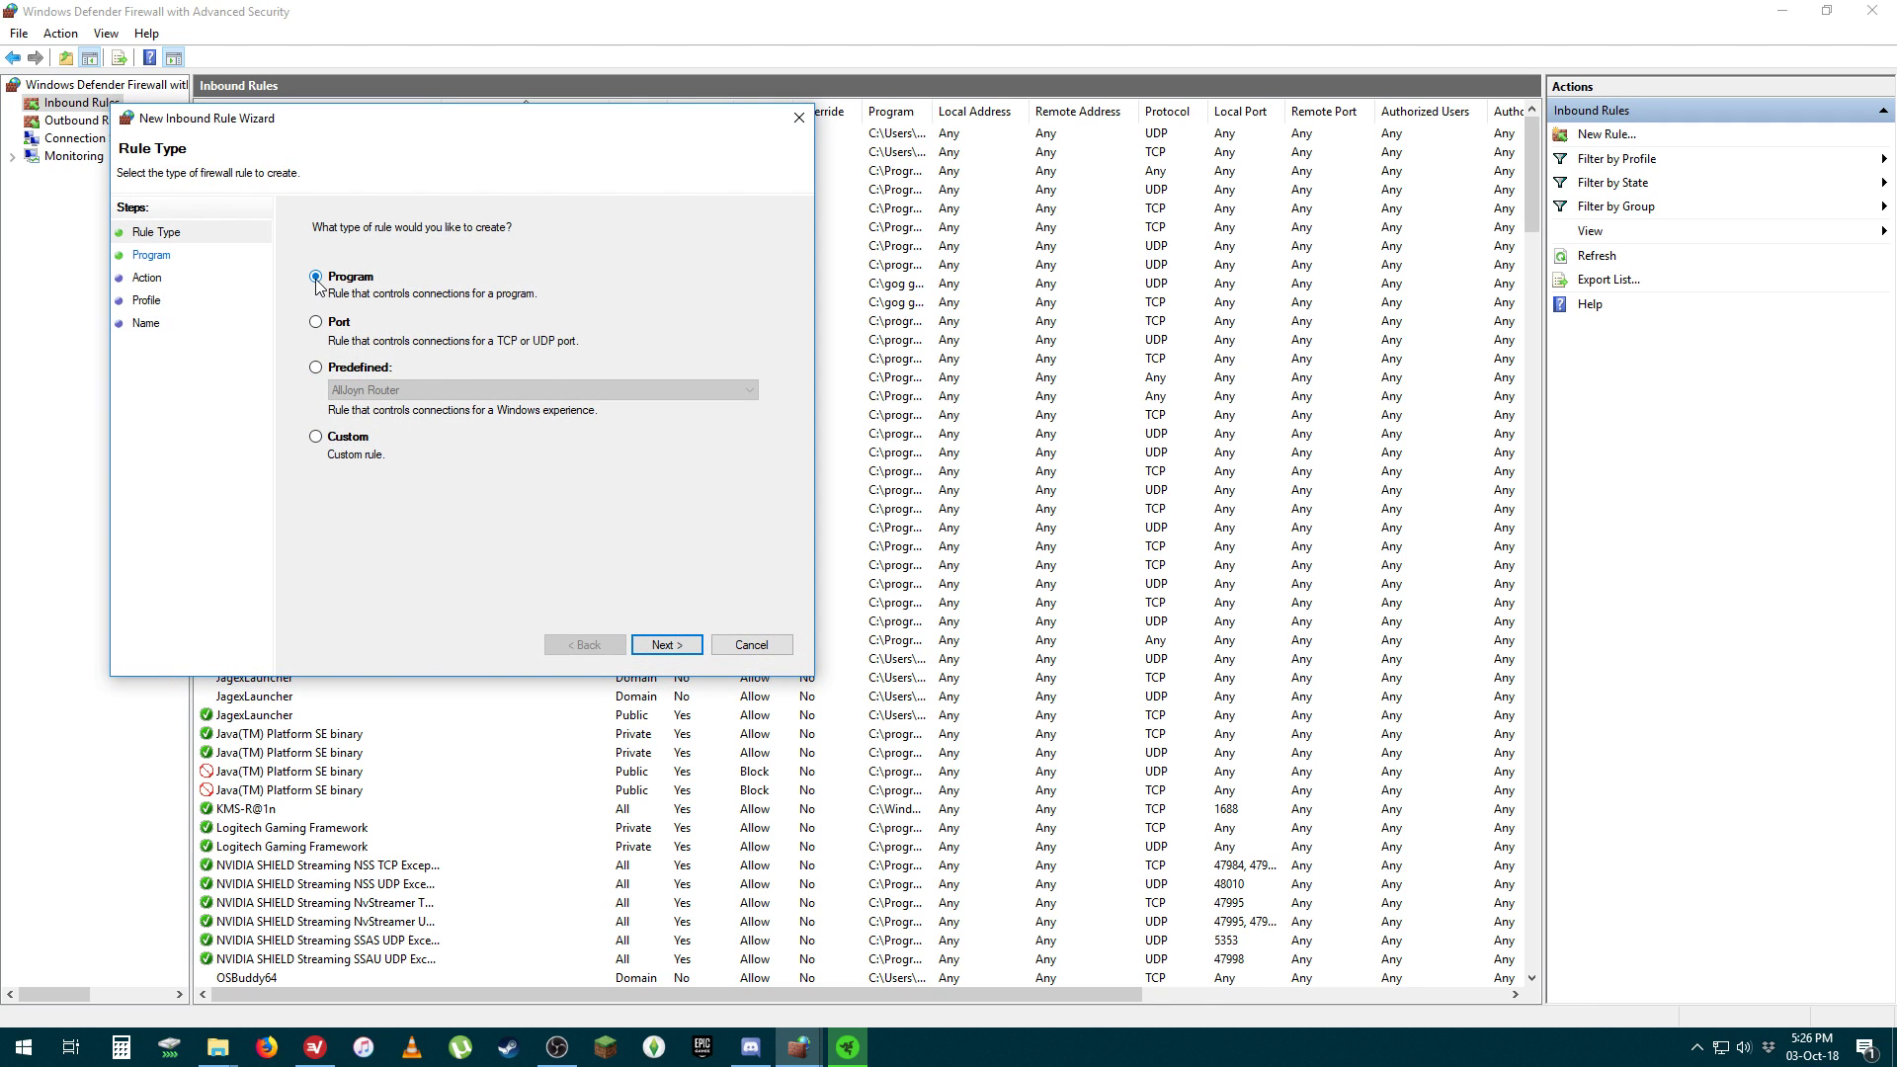
click(664, 643)
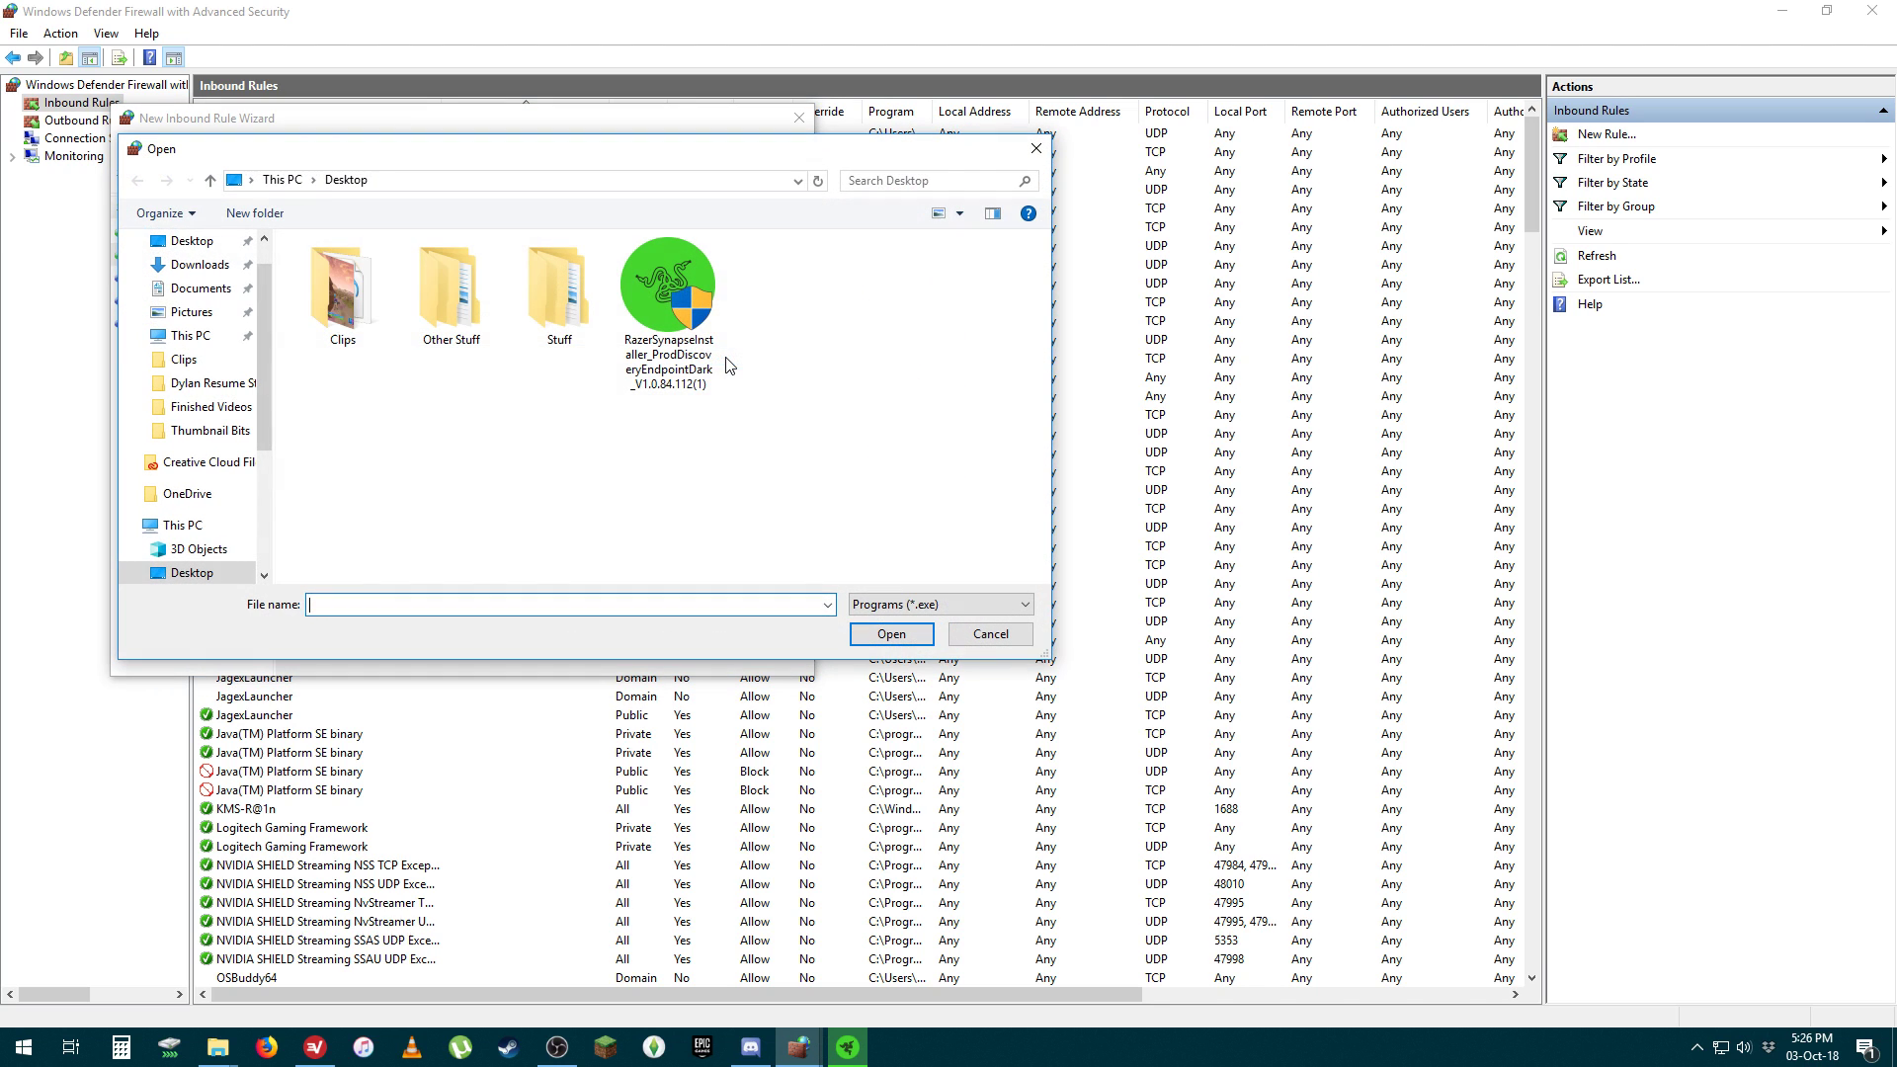
click(667, 281)
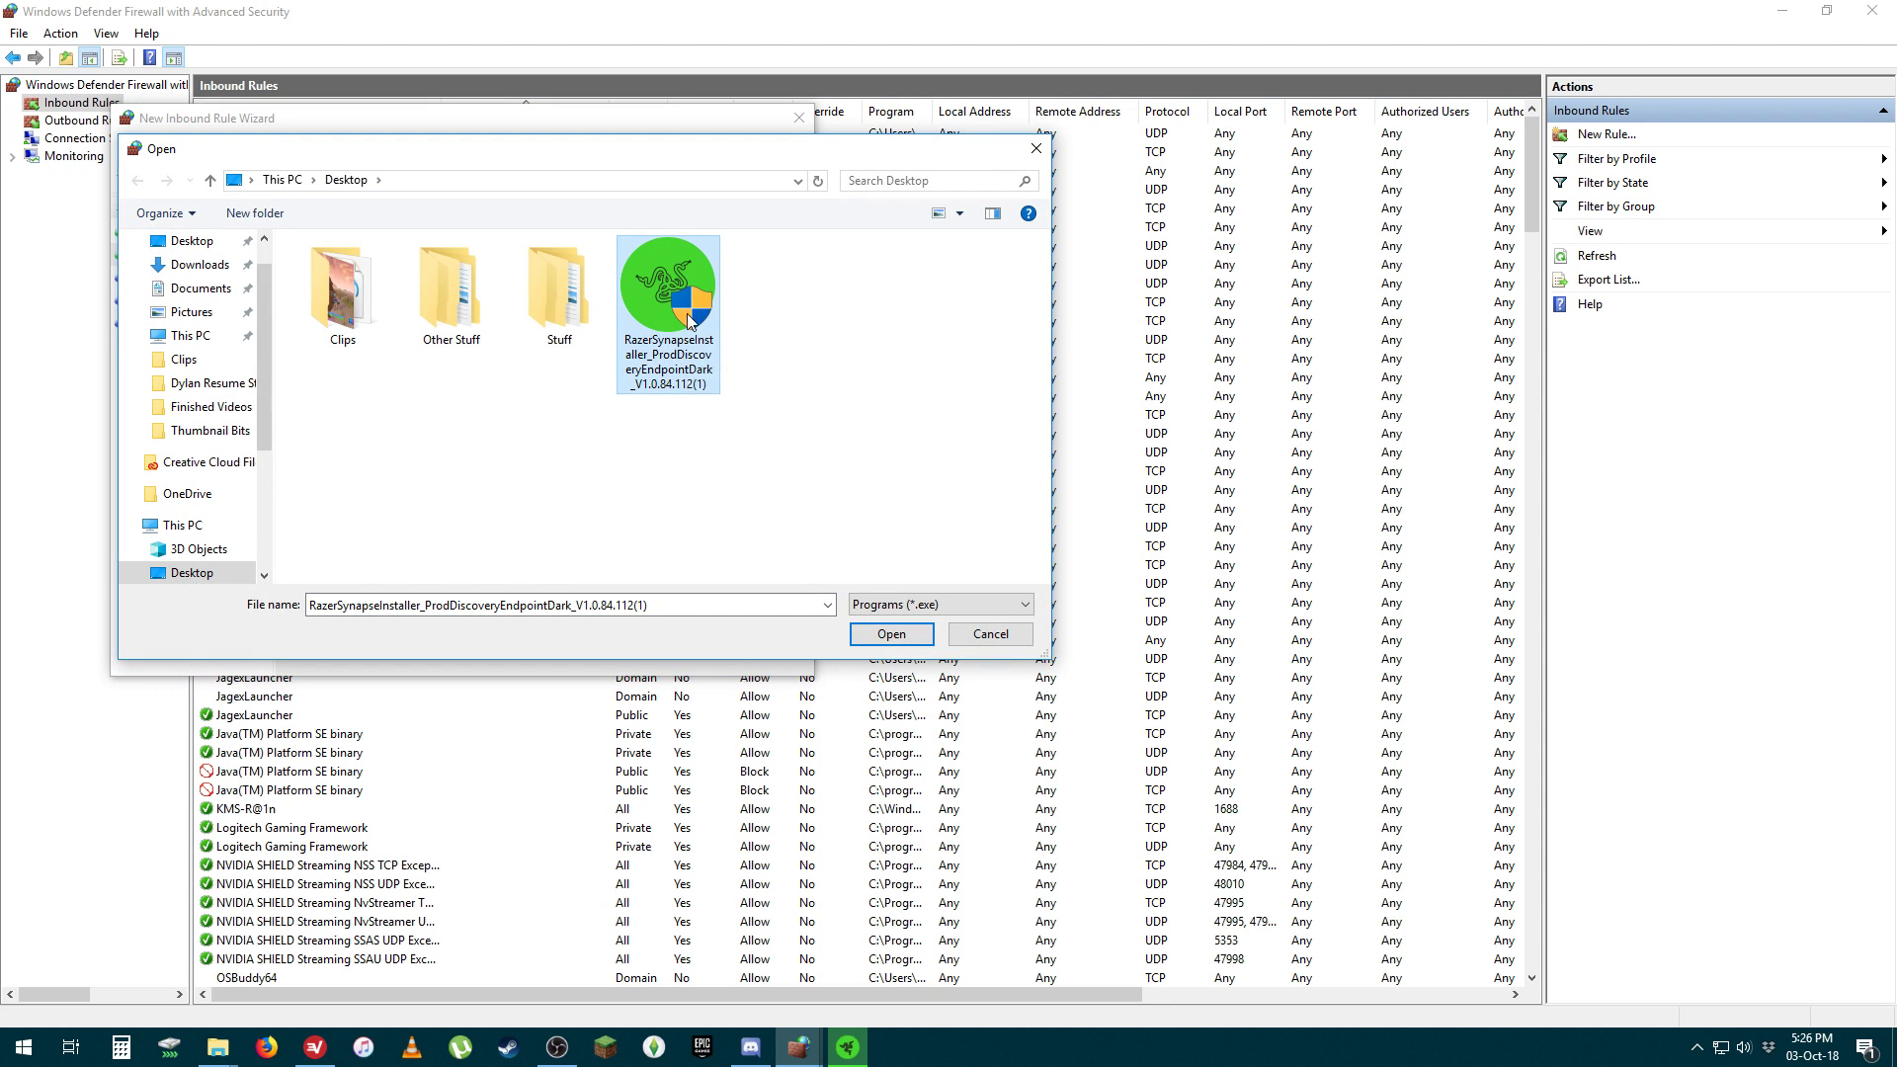
mouse_move(709, 303)
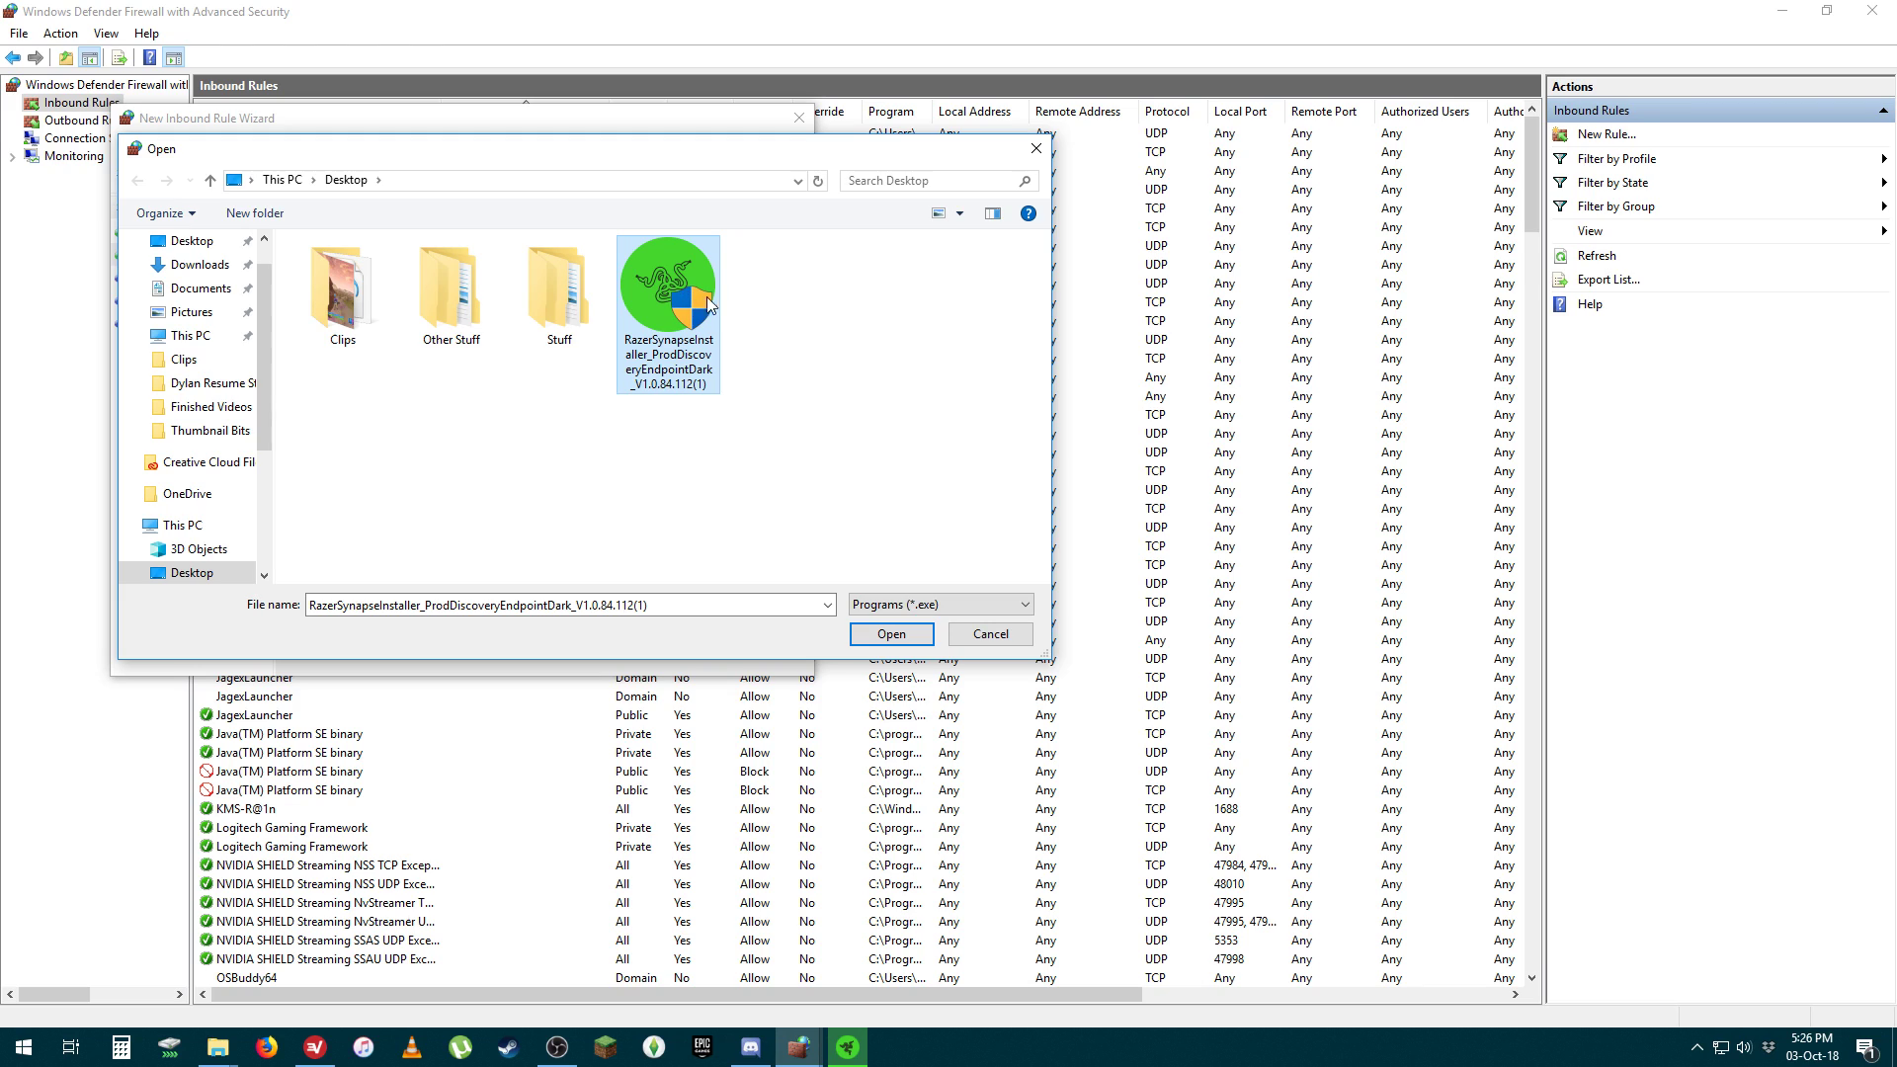
mouse_move(658, 339)
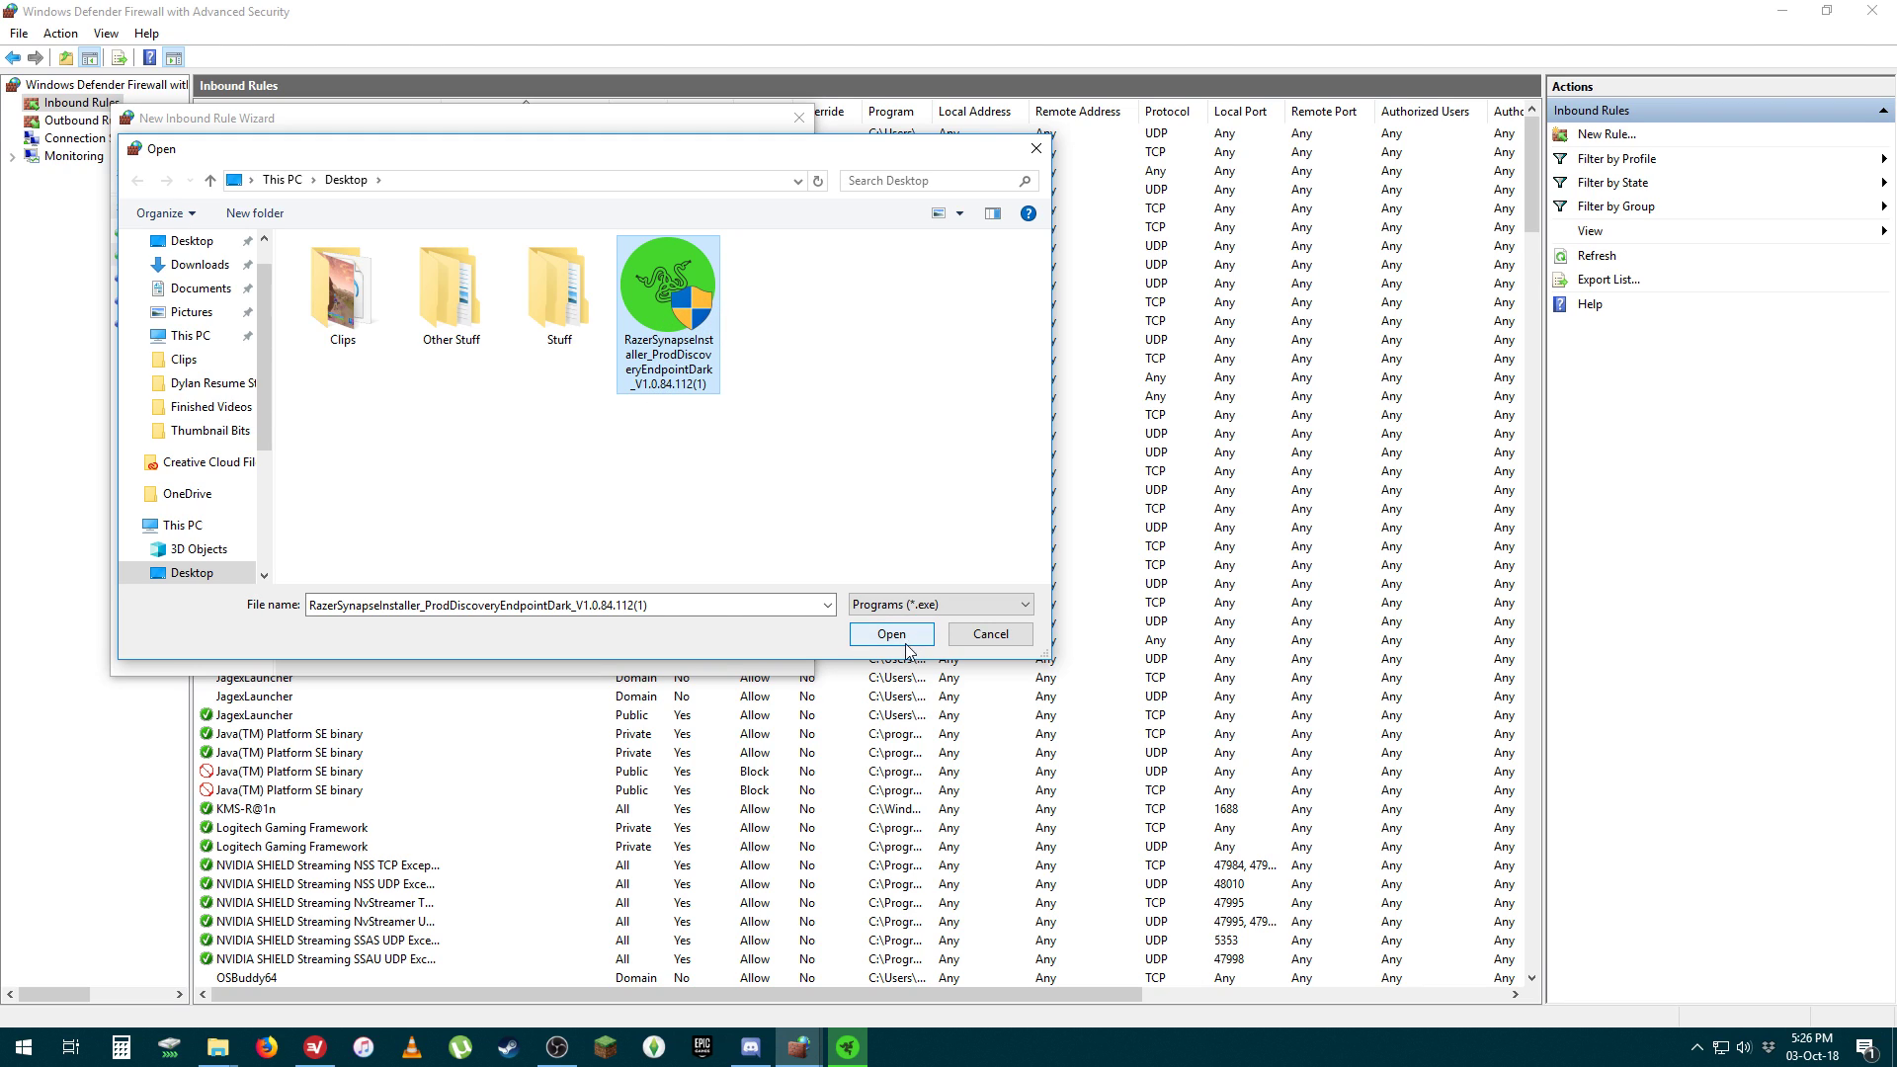
click(890, 632)
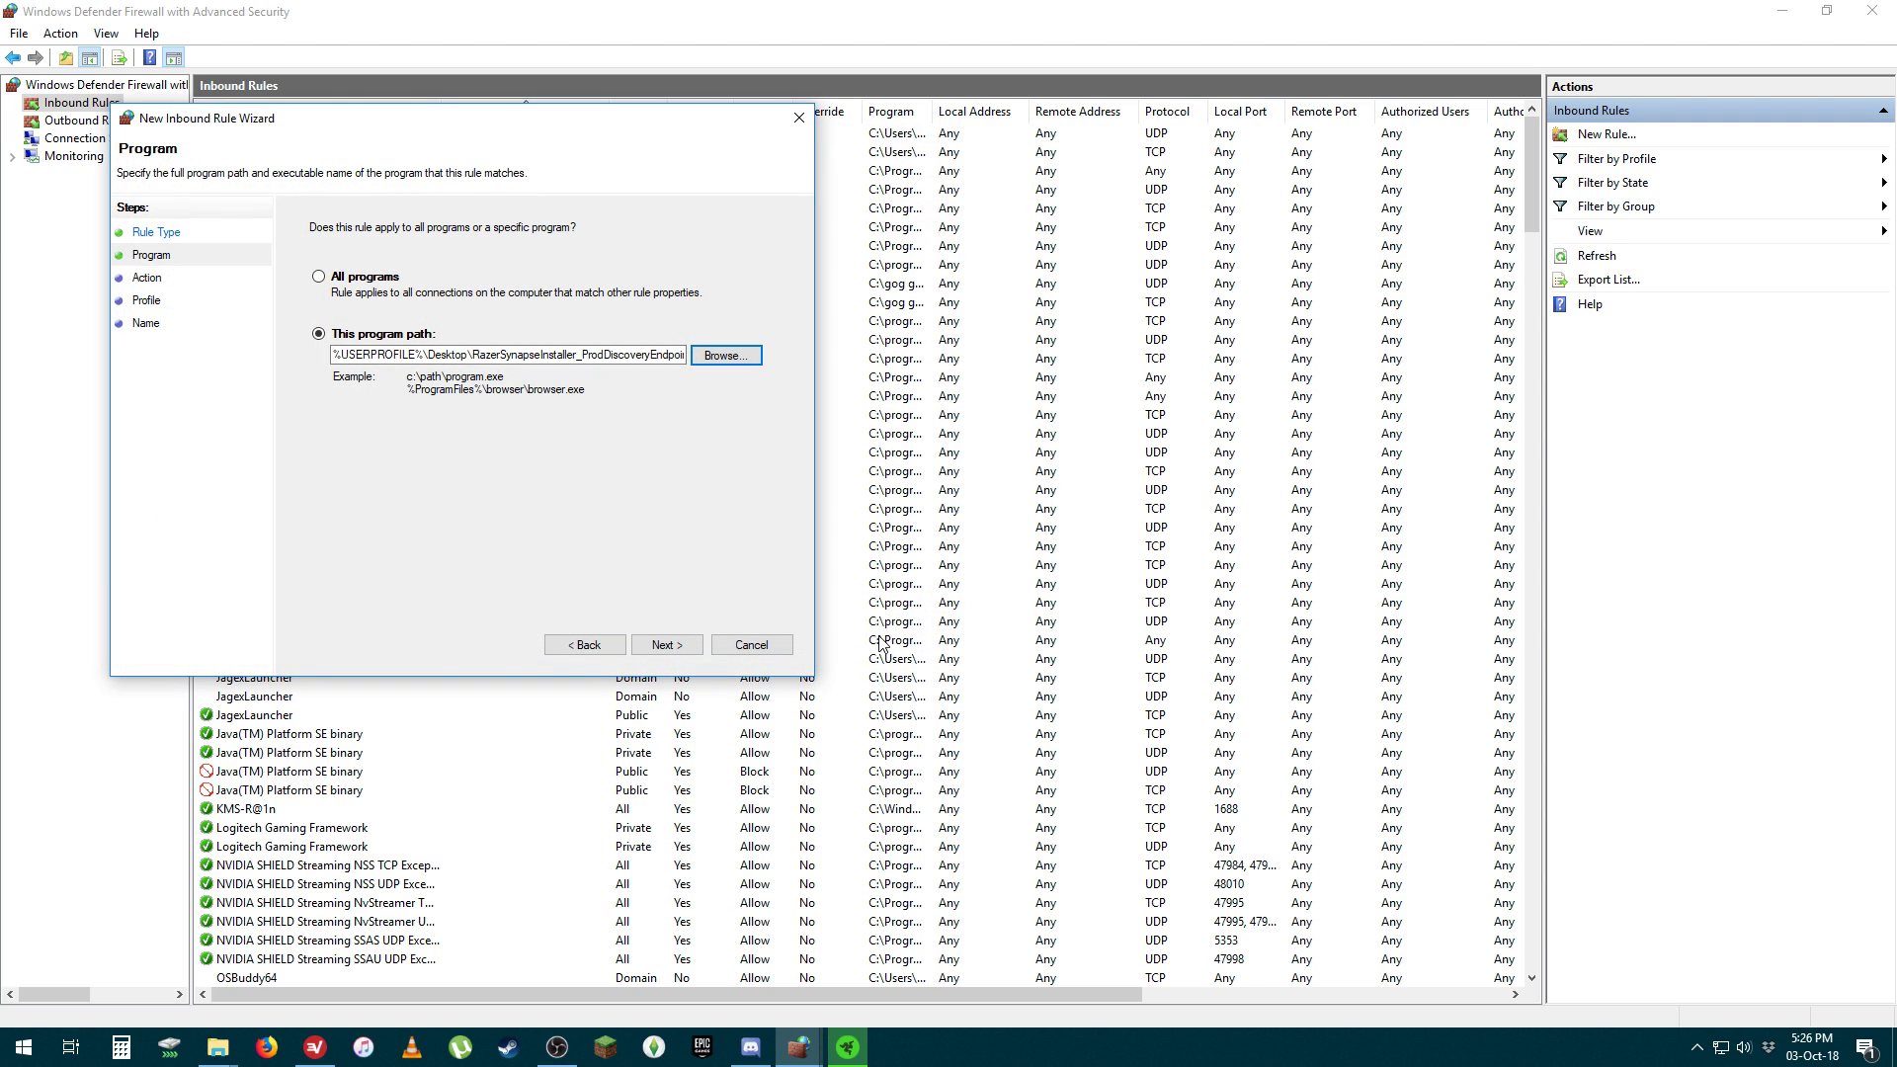
Keep 'Allow the connection' and apply the rule to Domain, Private and Public profiles.
click(665, 643)
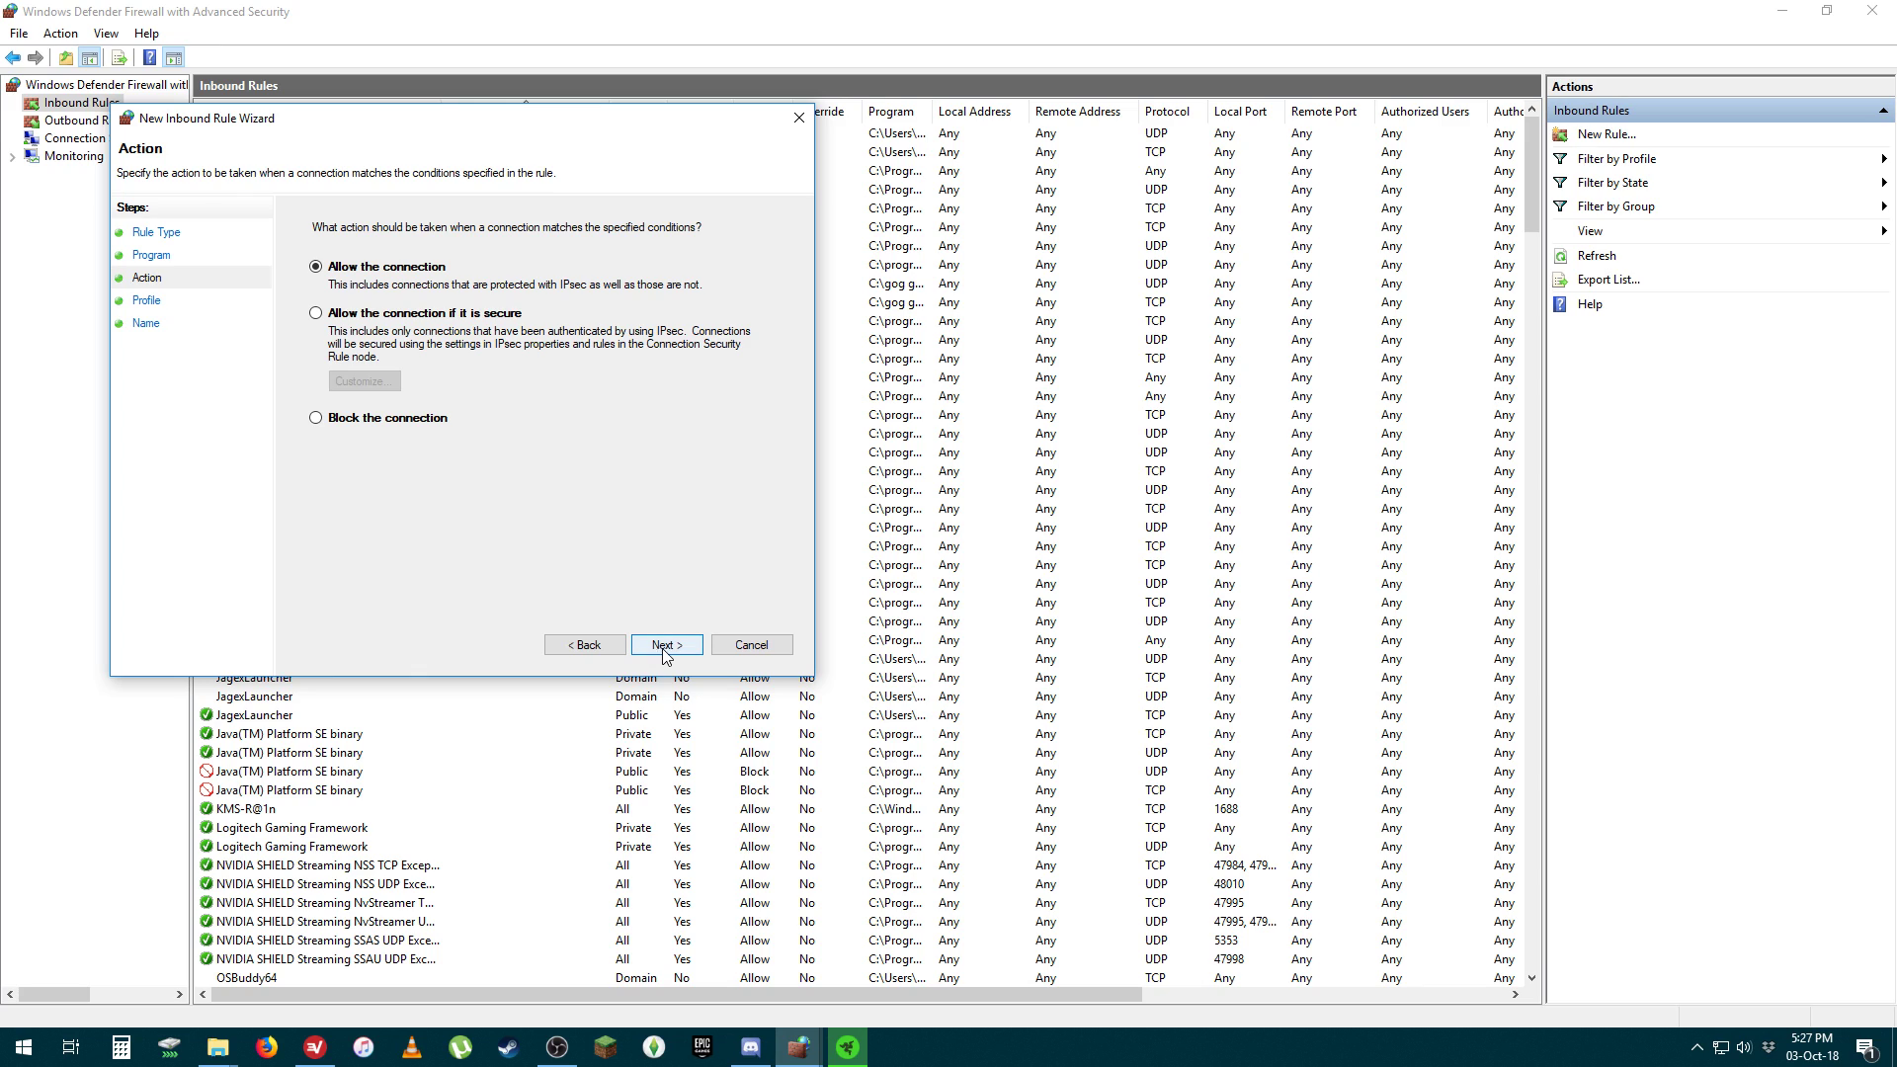
click(664, 643)
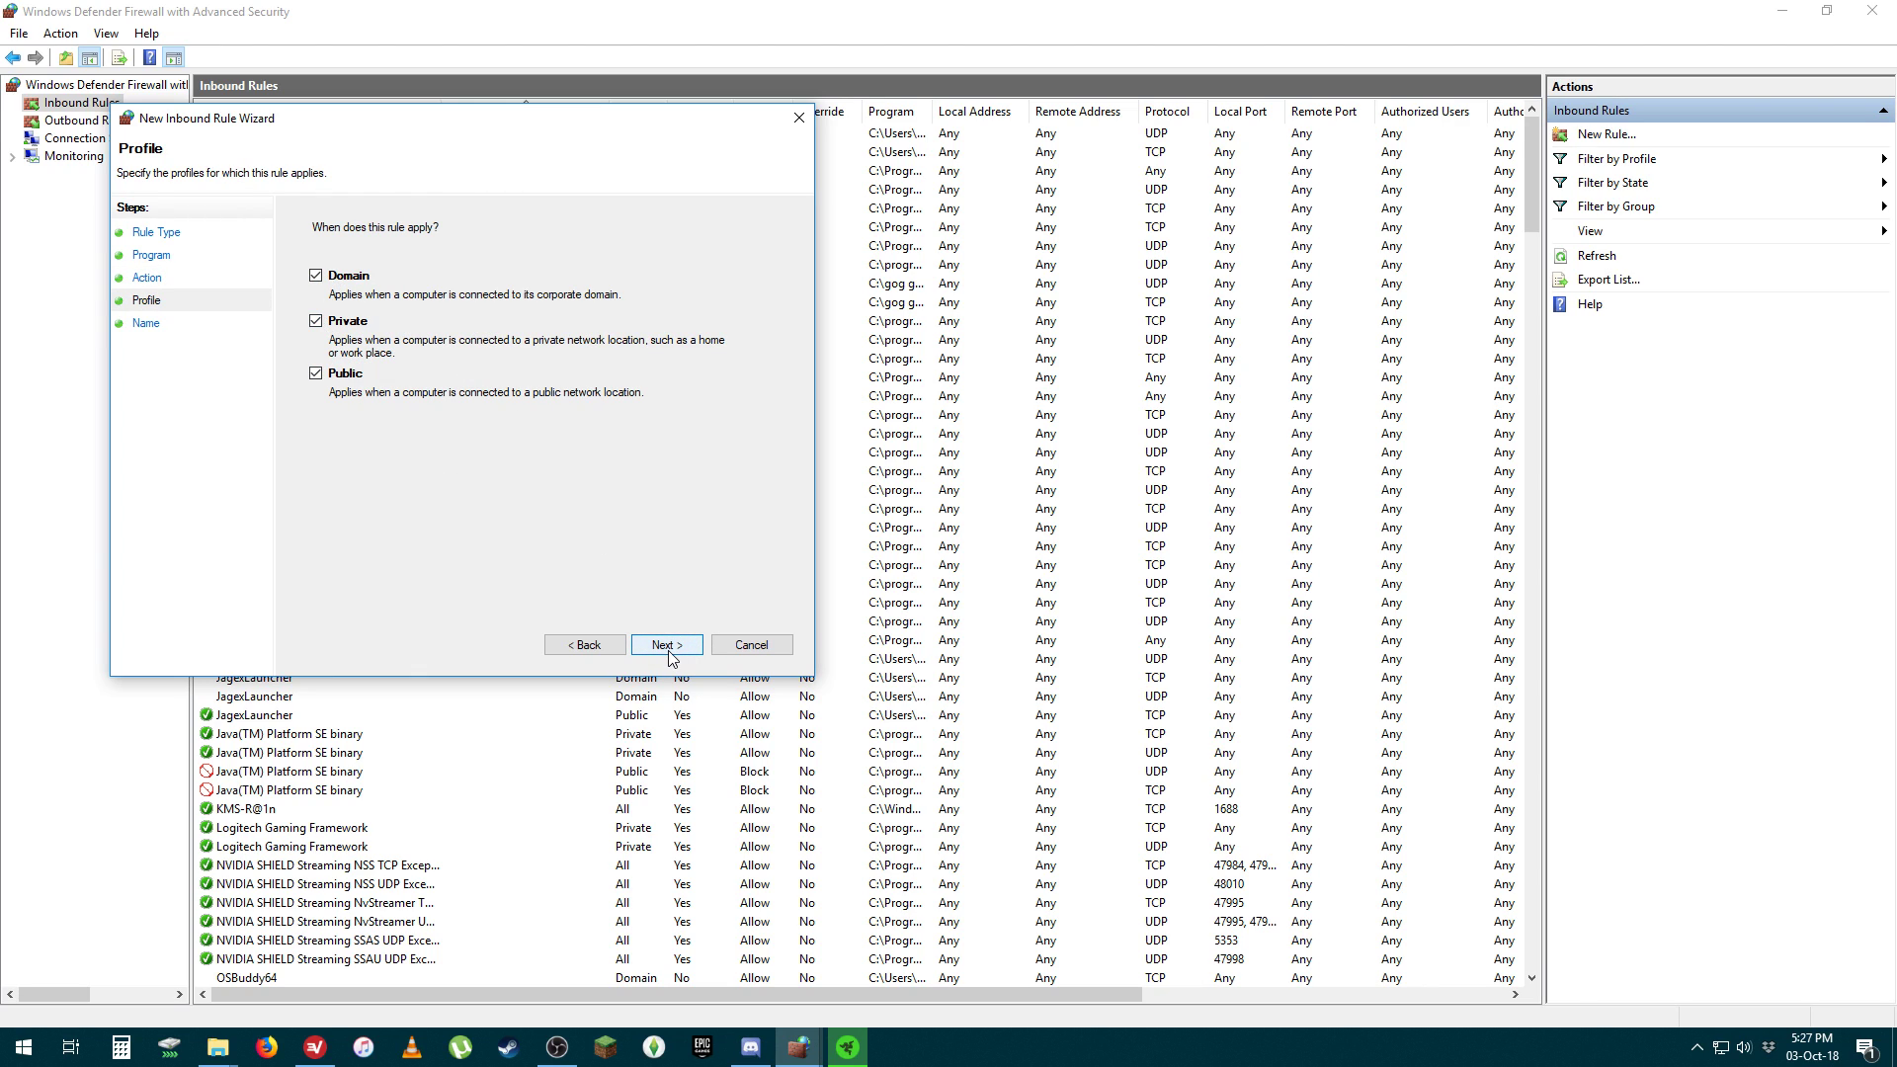
click(665, 644)
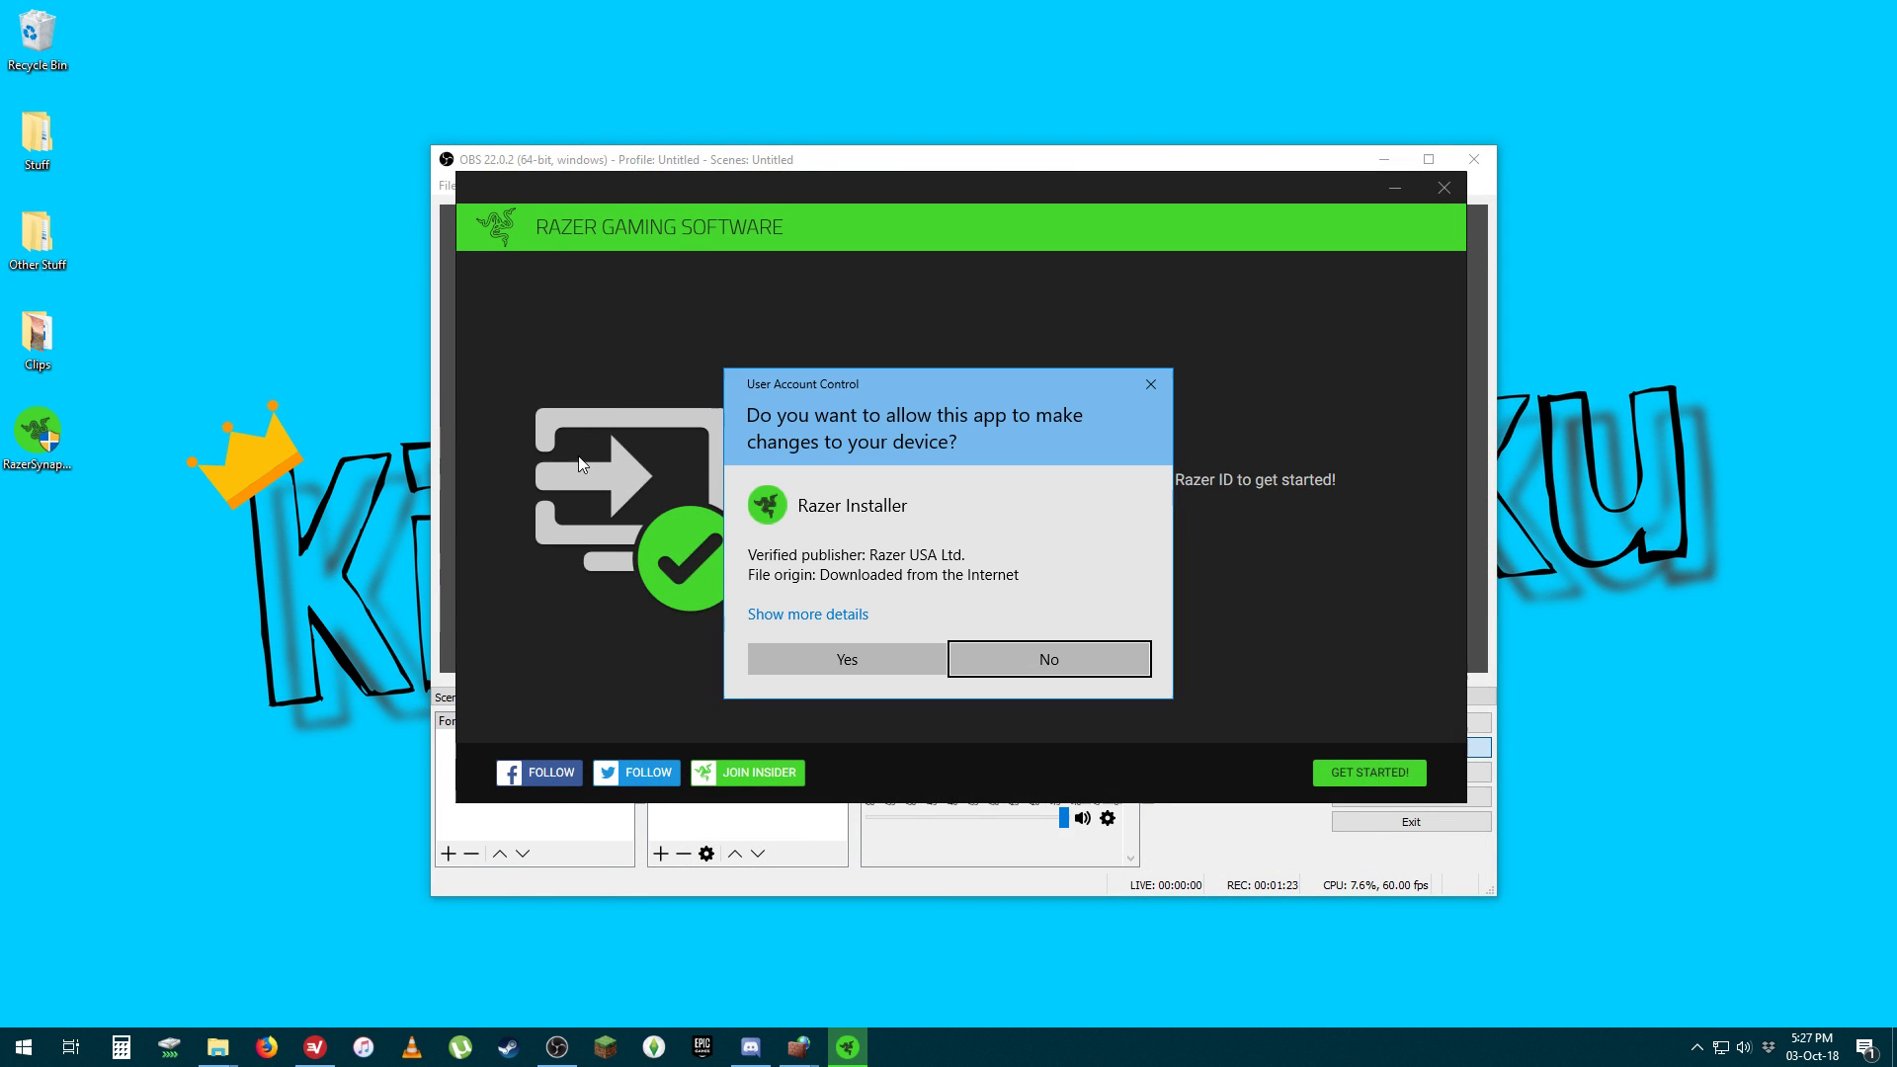
Approve the User Account Control prompt for the Razer Installer.
click(846, 658)
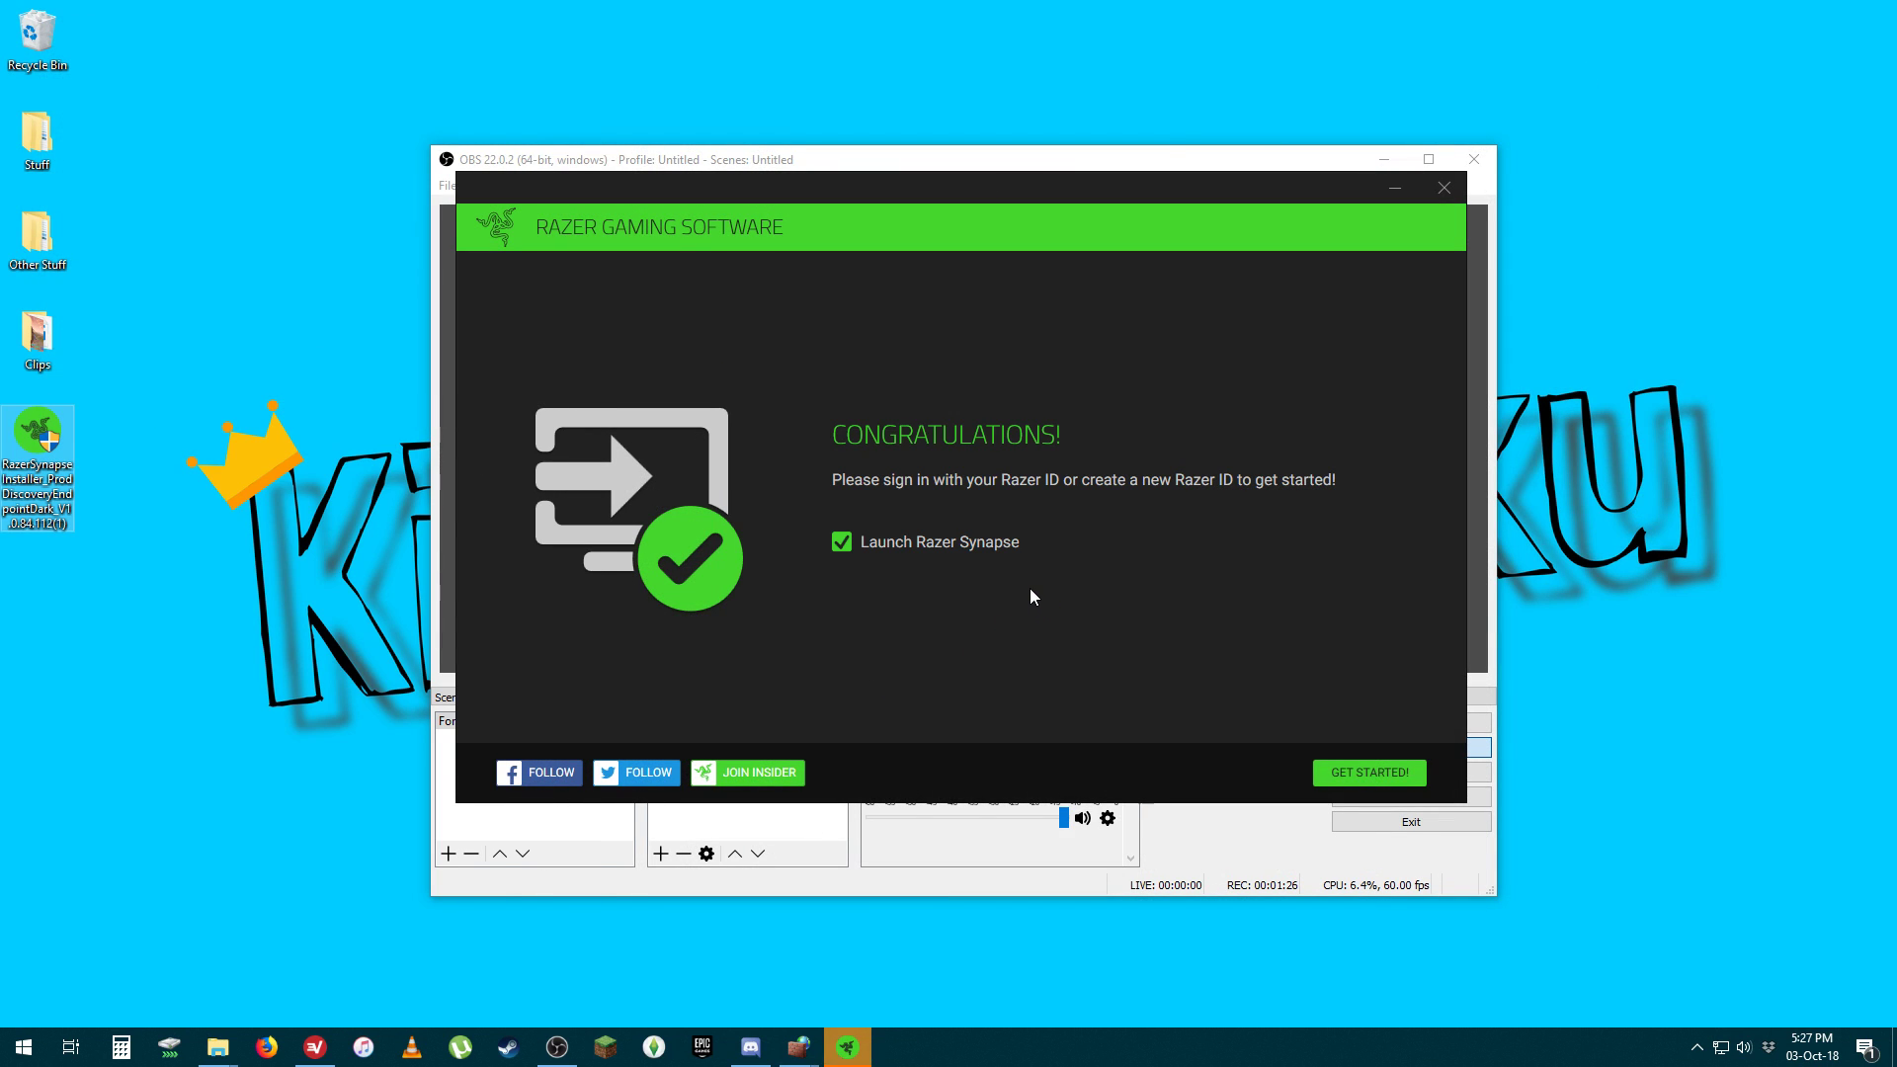
mouse_move(1007, 584)
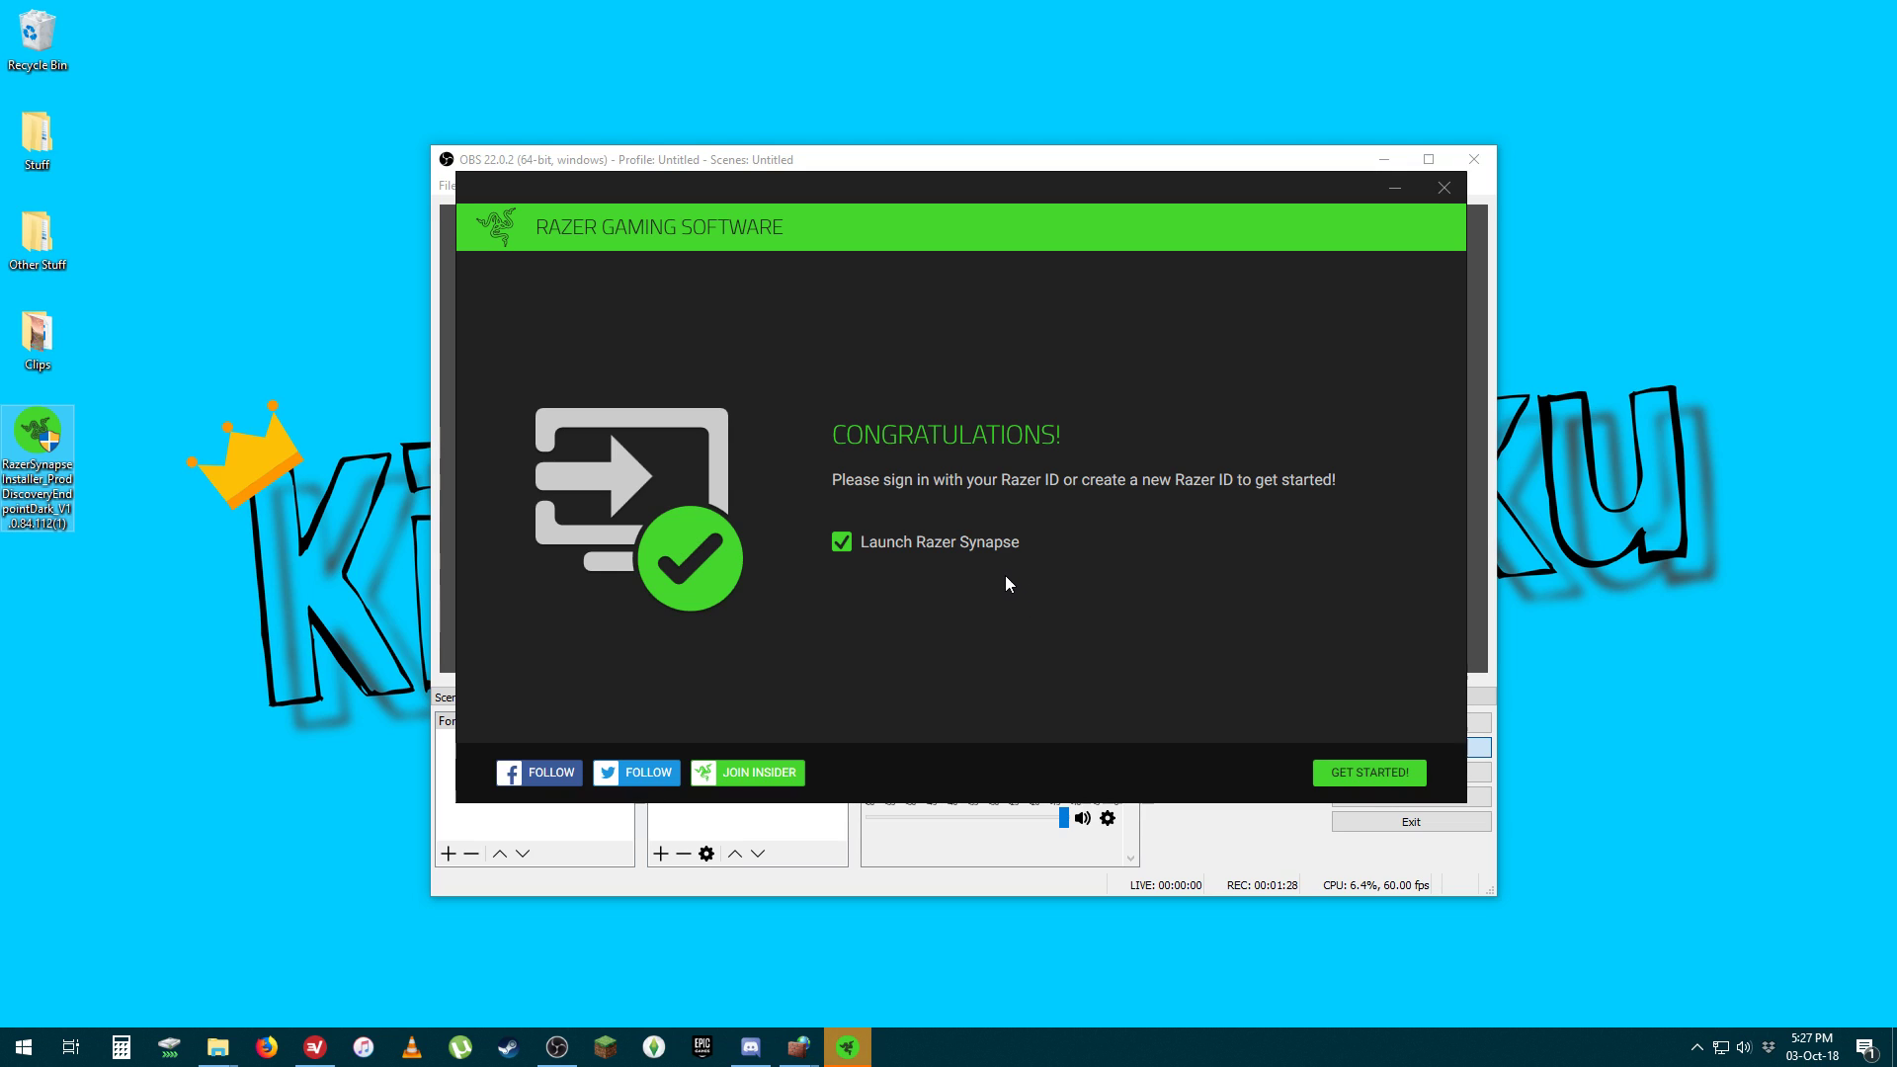